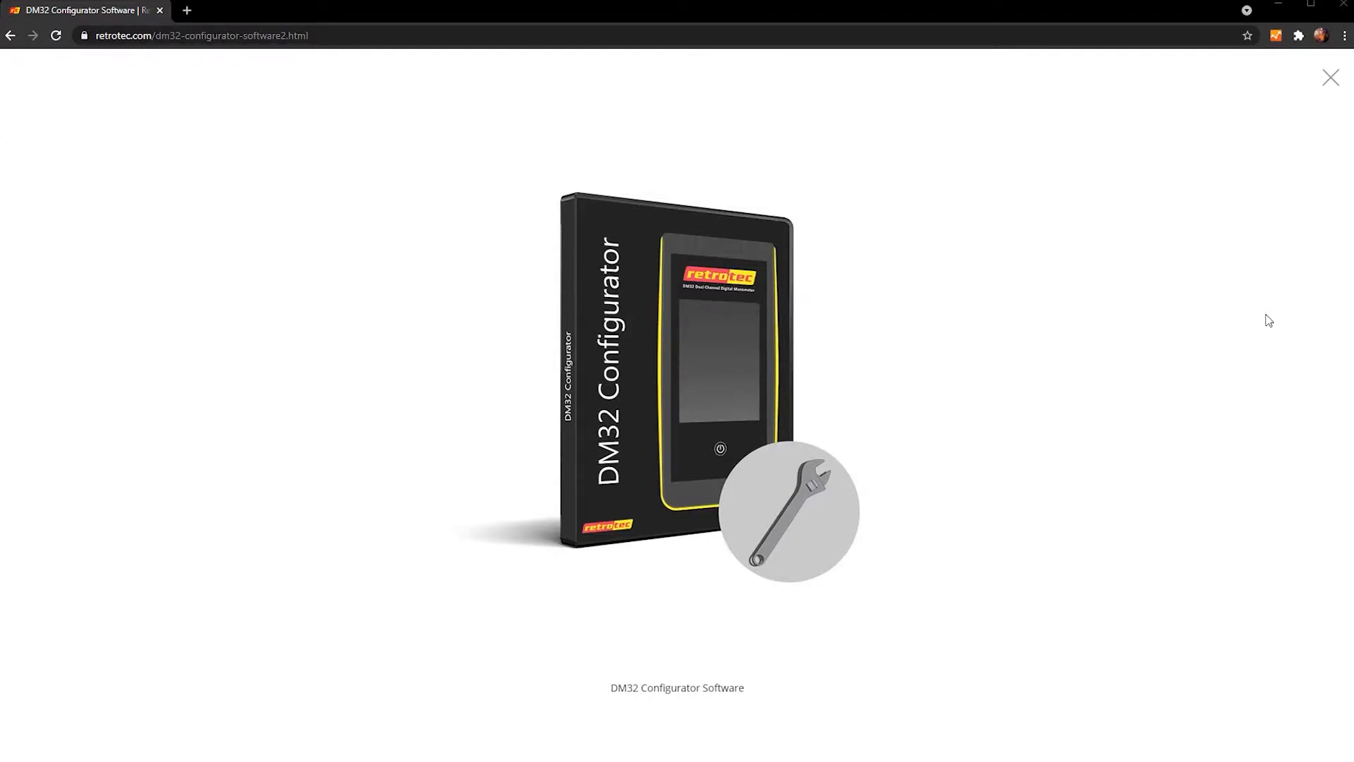
mouse_move(1199, 410)
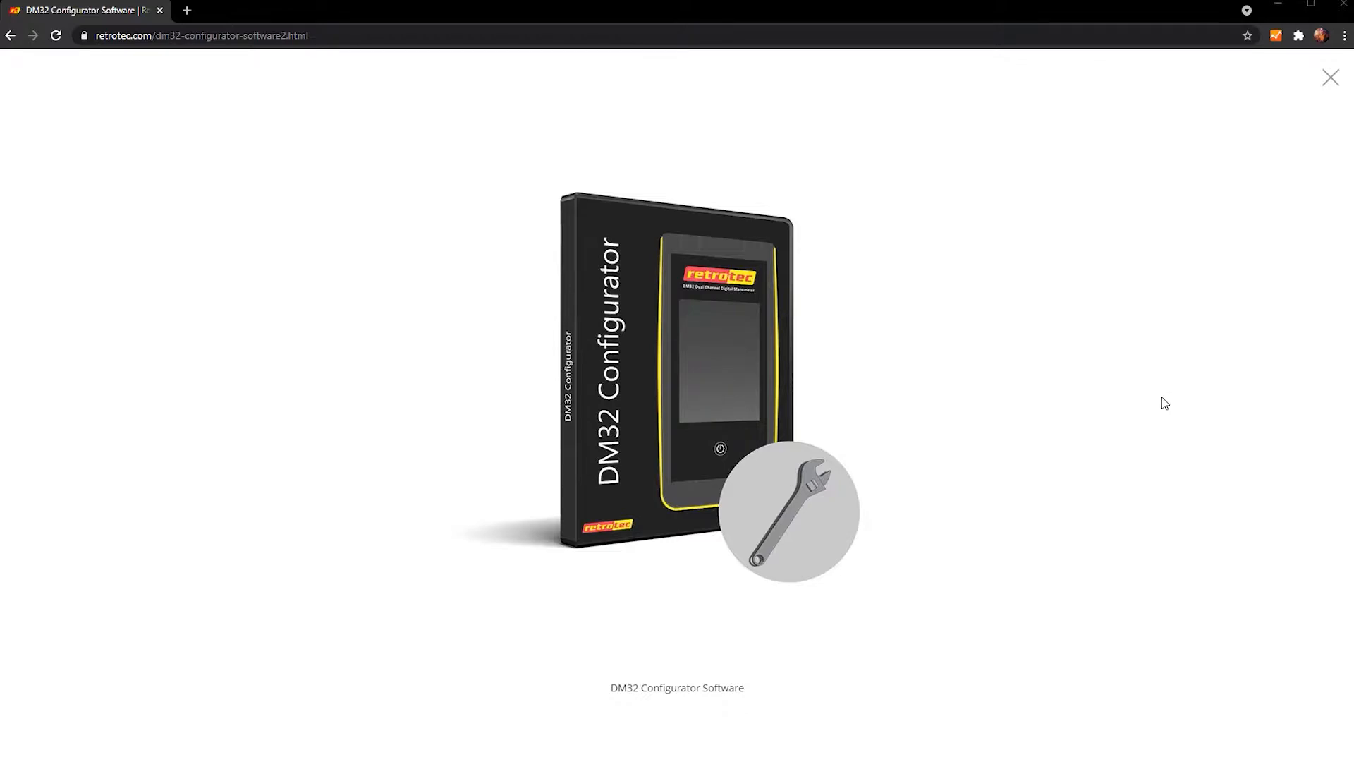
mouse_move(1209, 302)
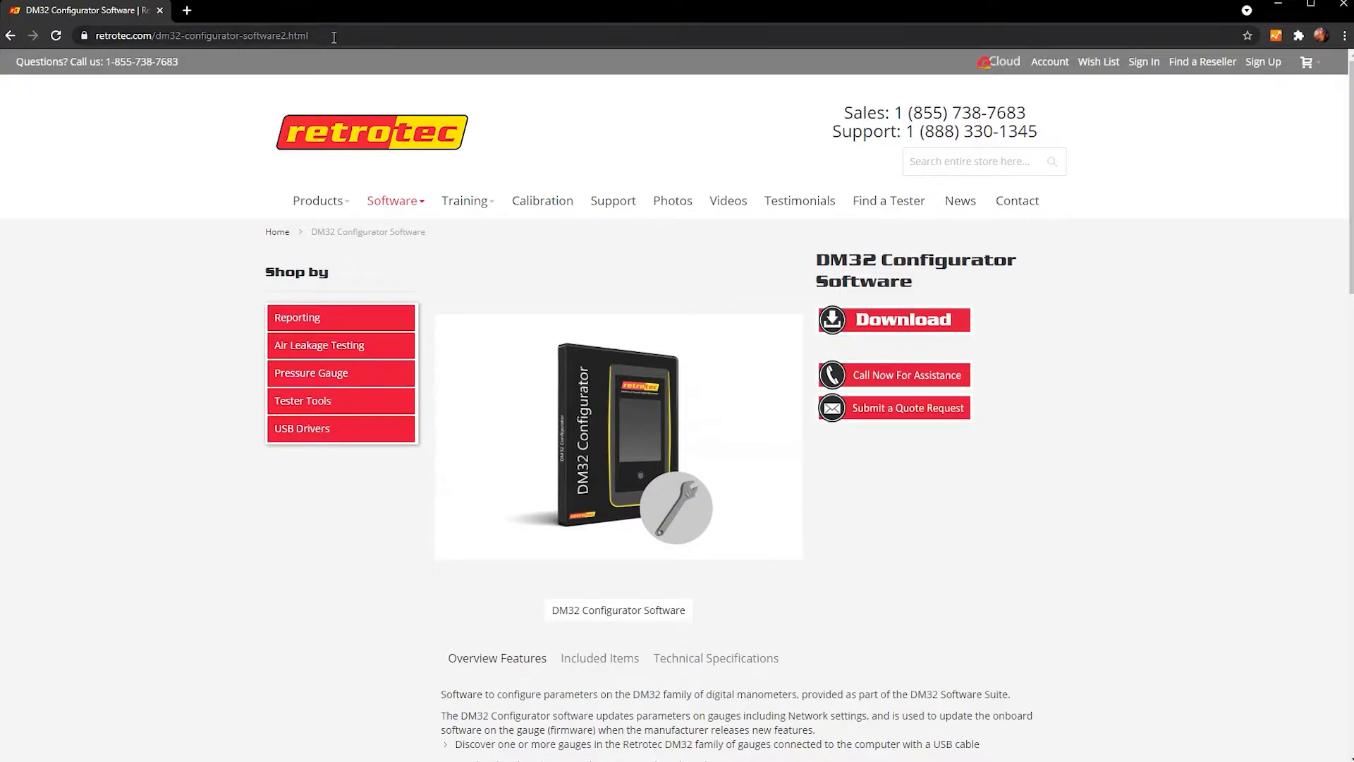
Switch from the web page to the DM32 Configurator window awaiting a USB gauge connection.
click(202, 35)
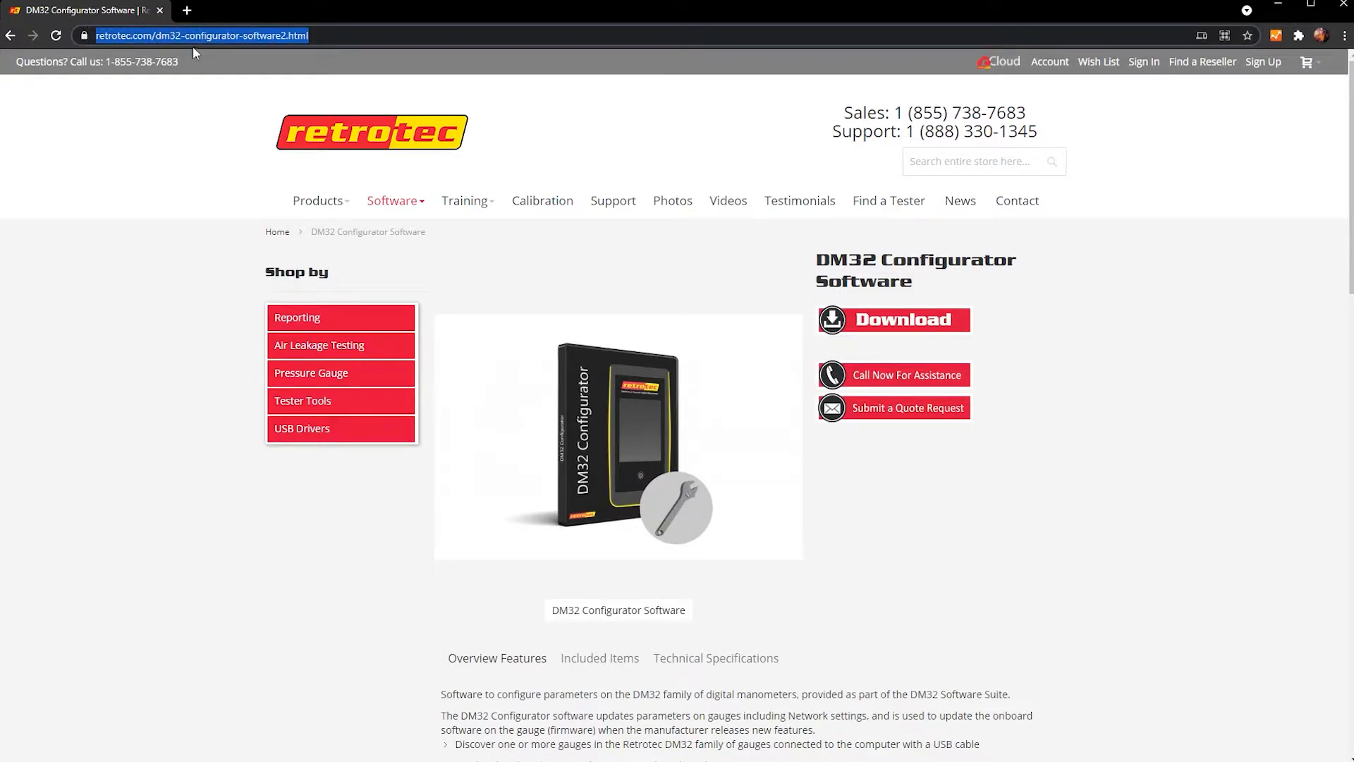
mouse_move(290, 48)
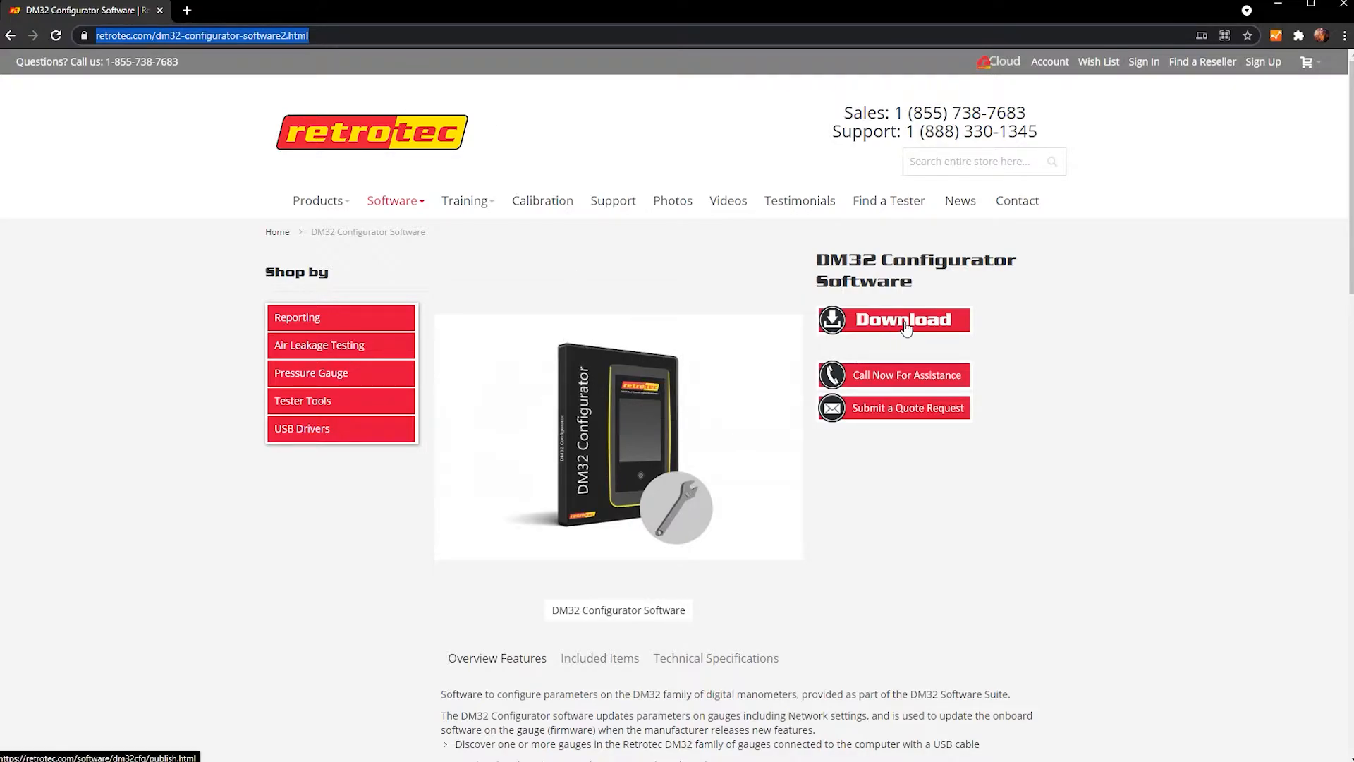
mouse_move(964, 331)
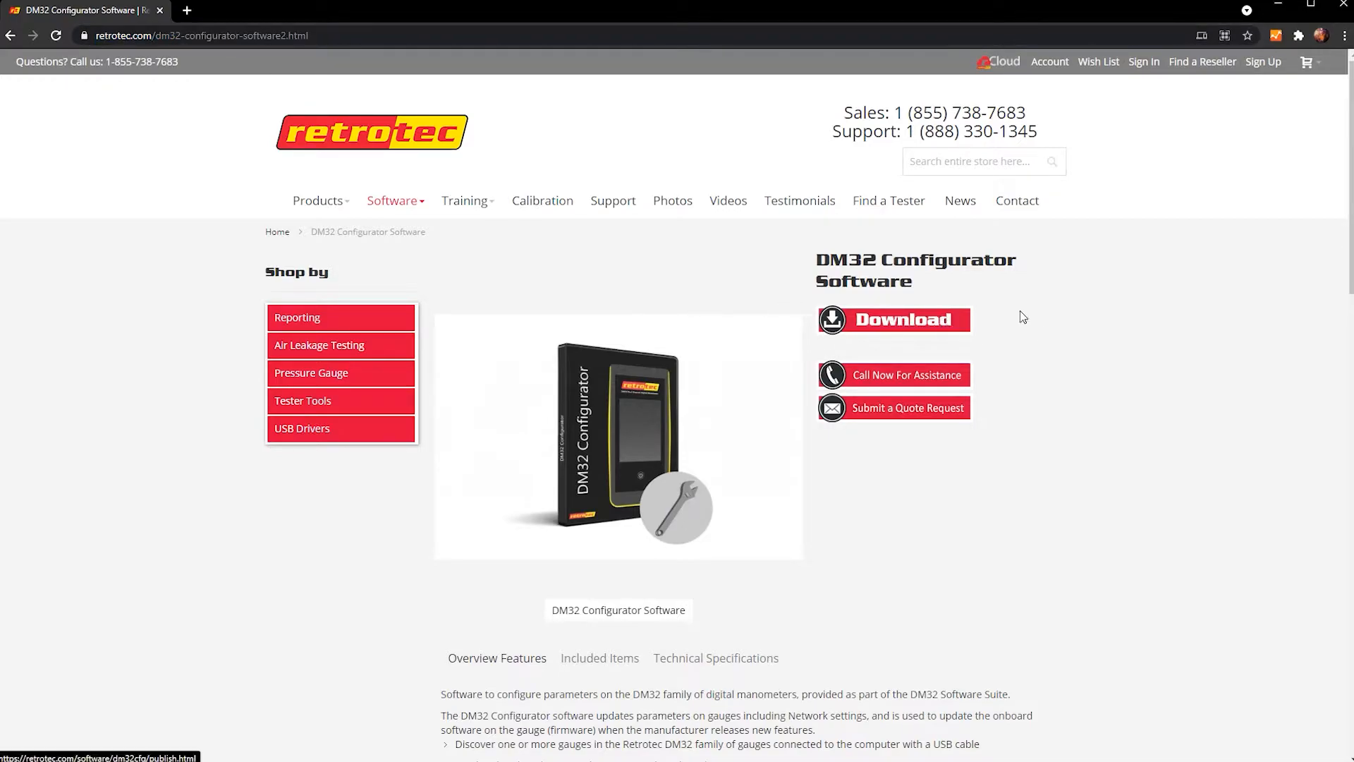
mouse_move(1061, 345)
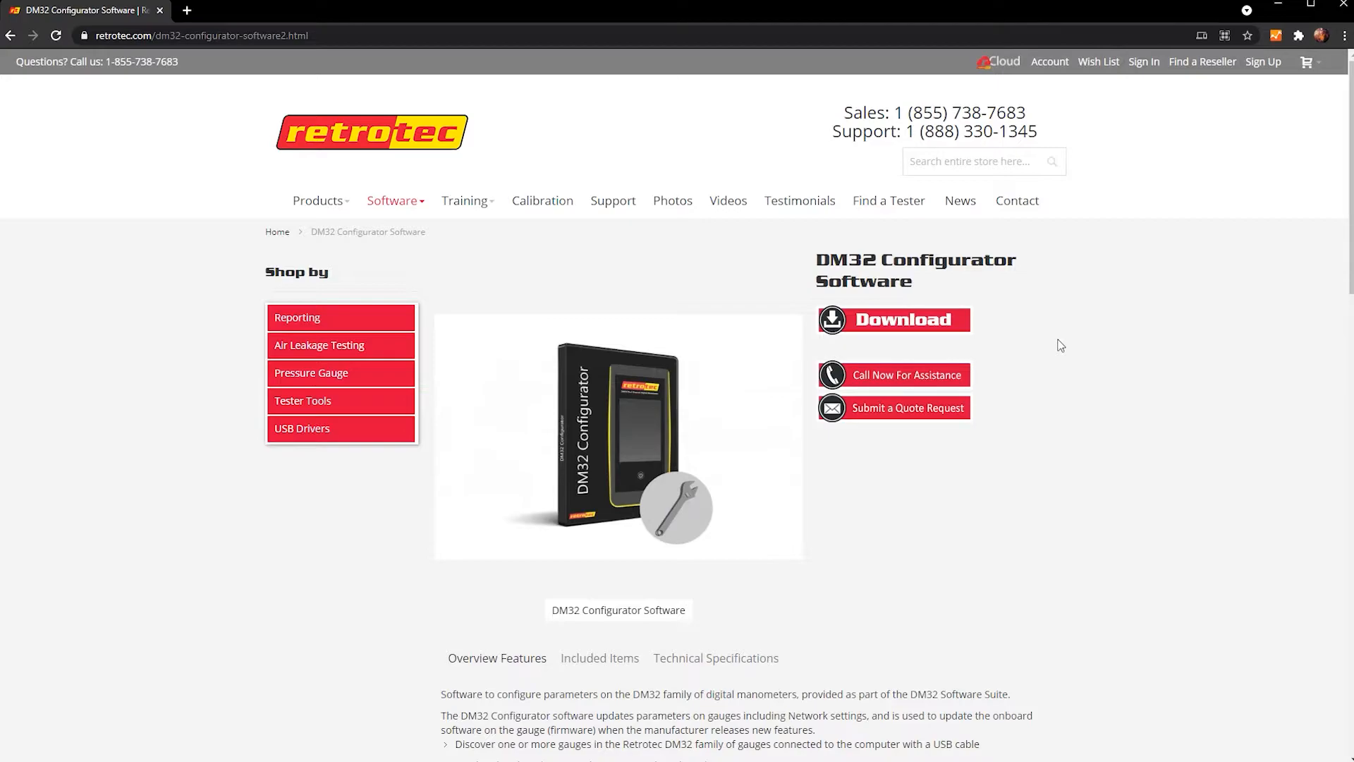
mouse_move(1097, 388)
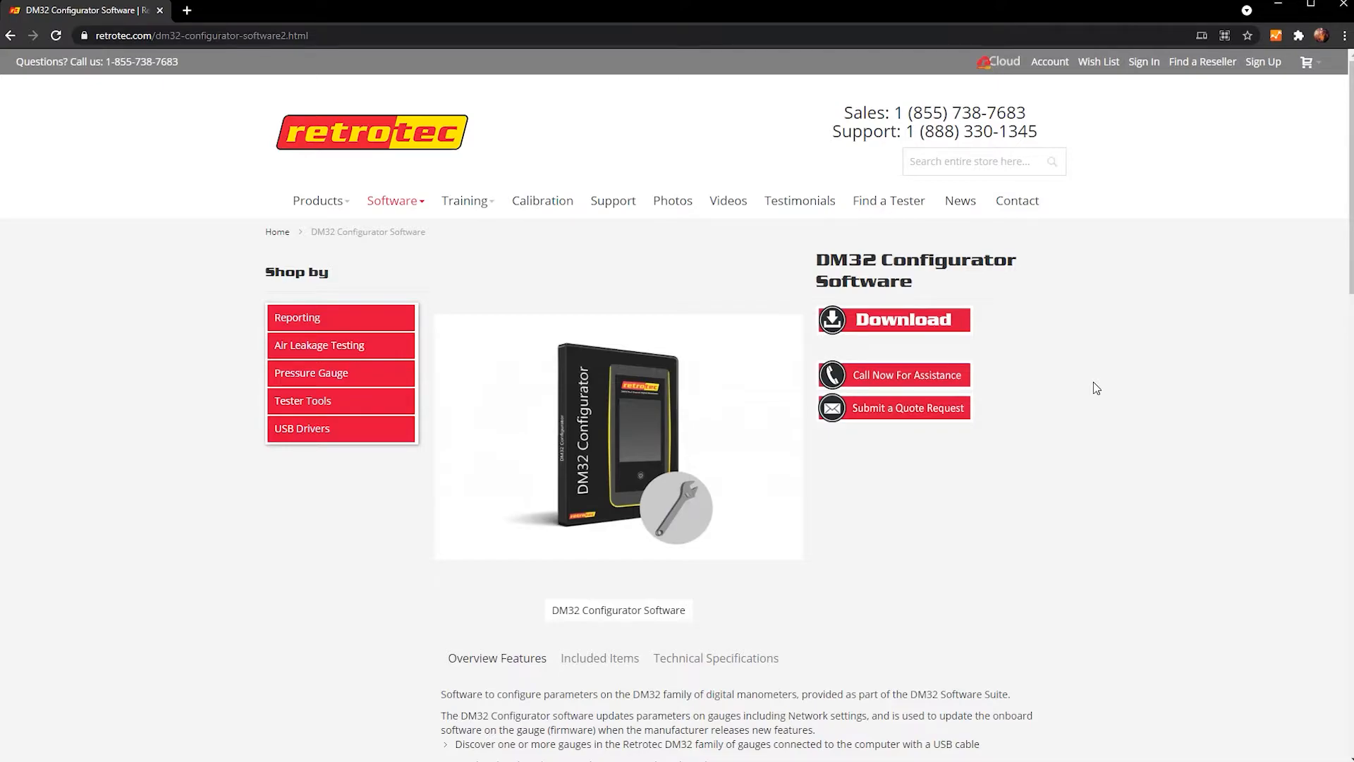
mouse_move(1089, 436)
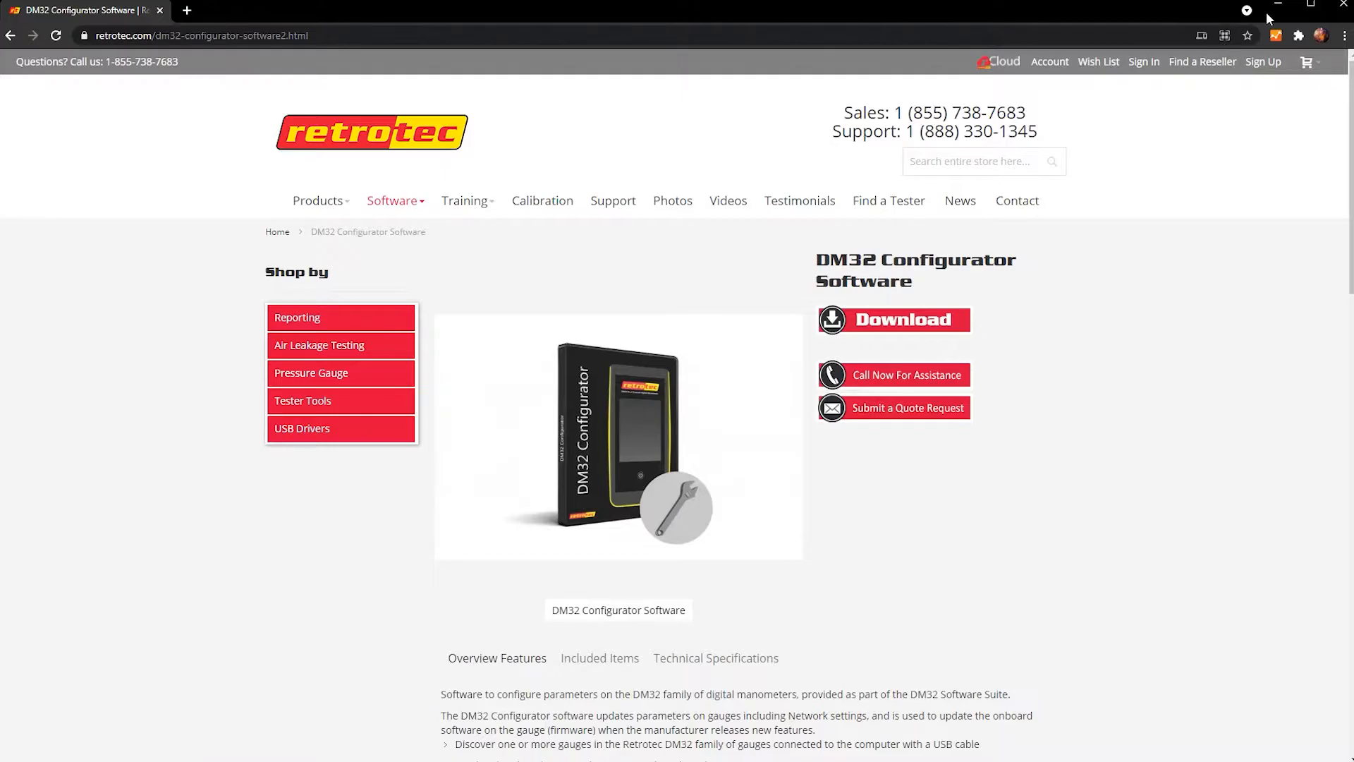
click(892, 320)
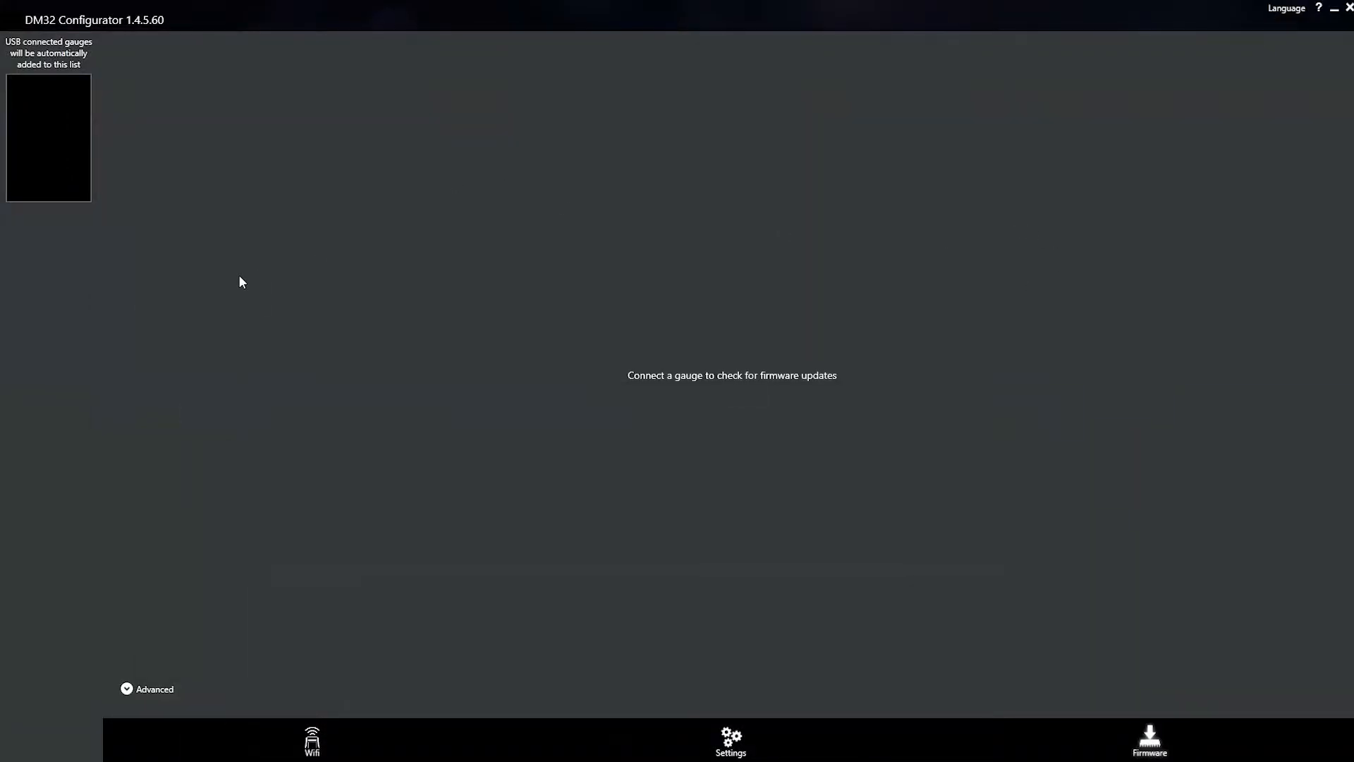
mouse_move(264, 285)
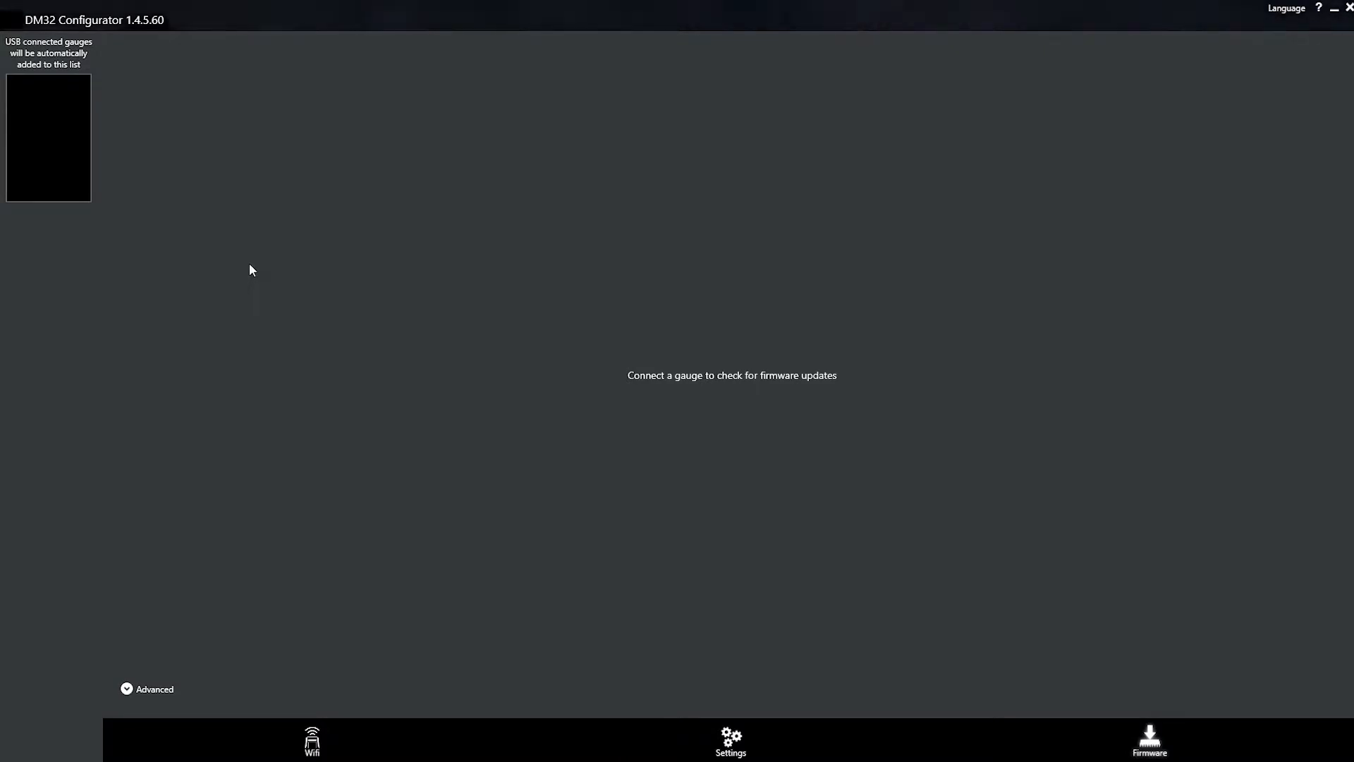
mouse_move(257, 257)
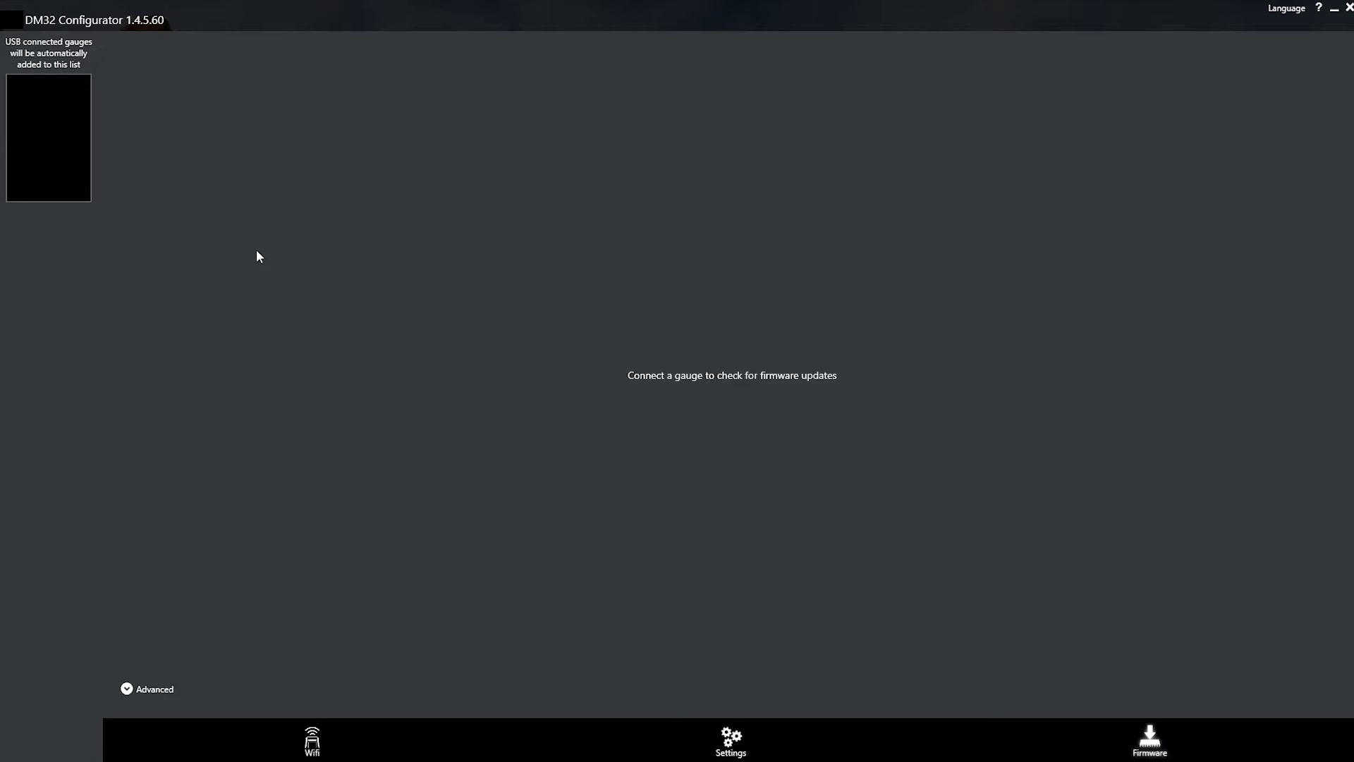
mouse_move(1281, 24)
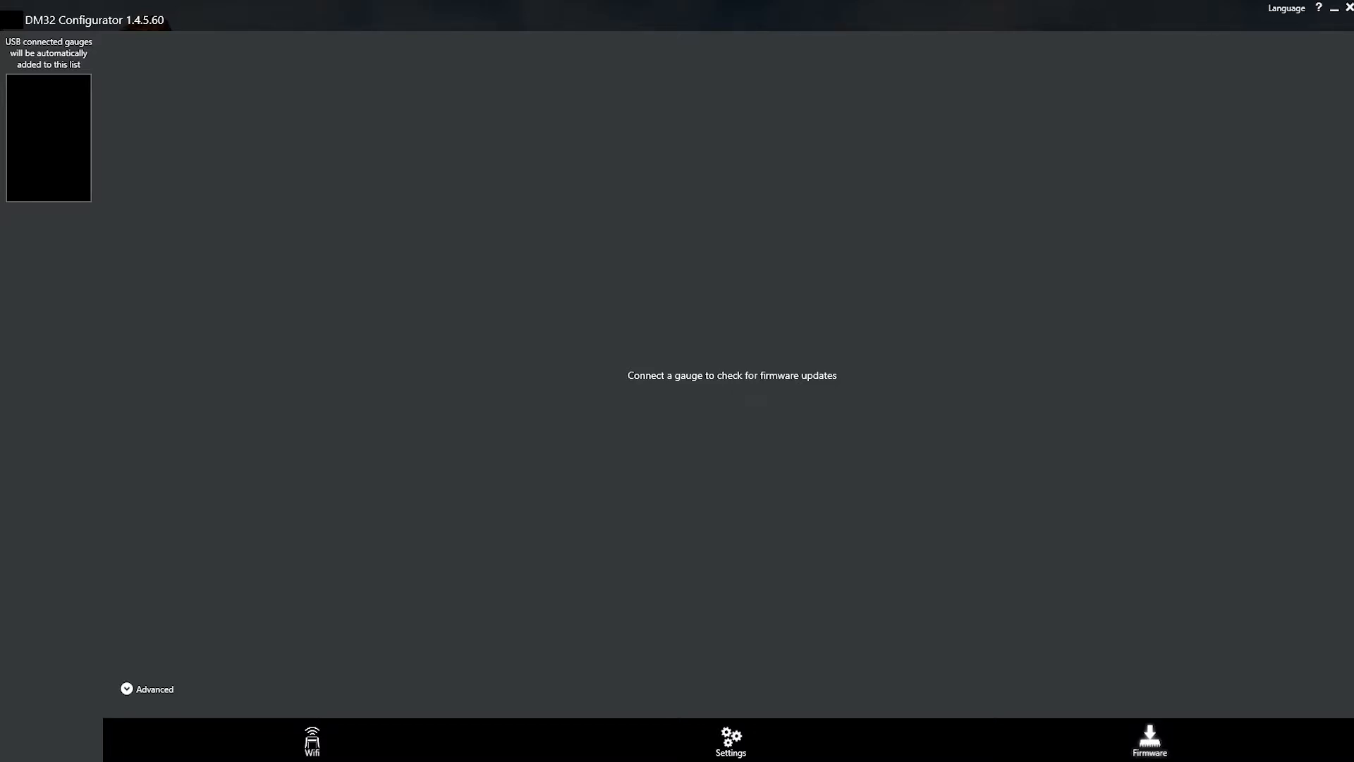
mouse_move(60, 93)
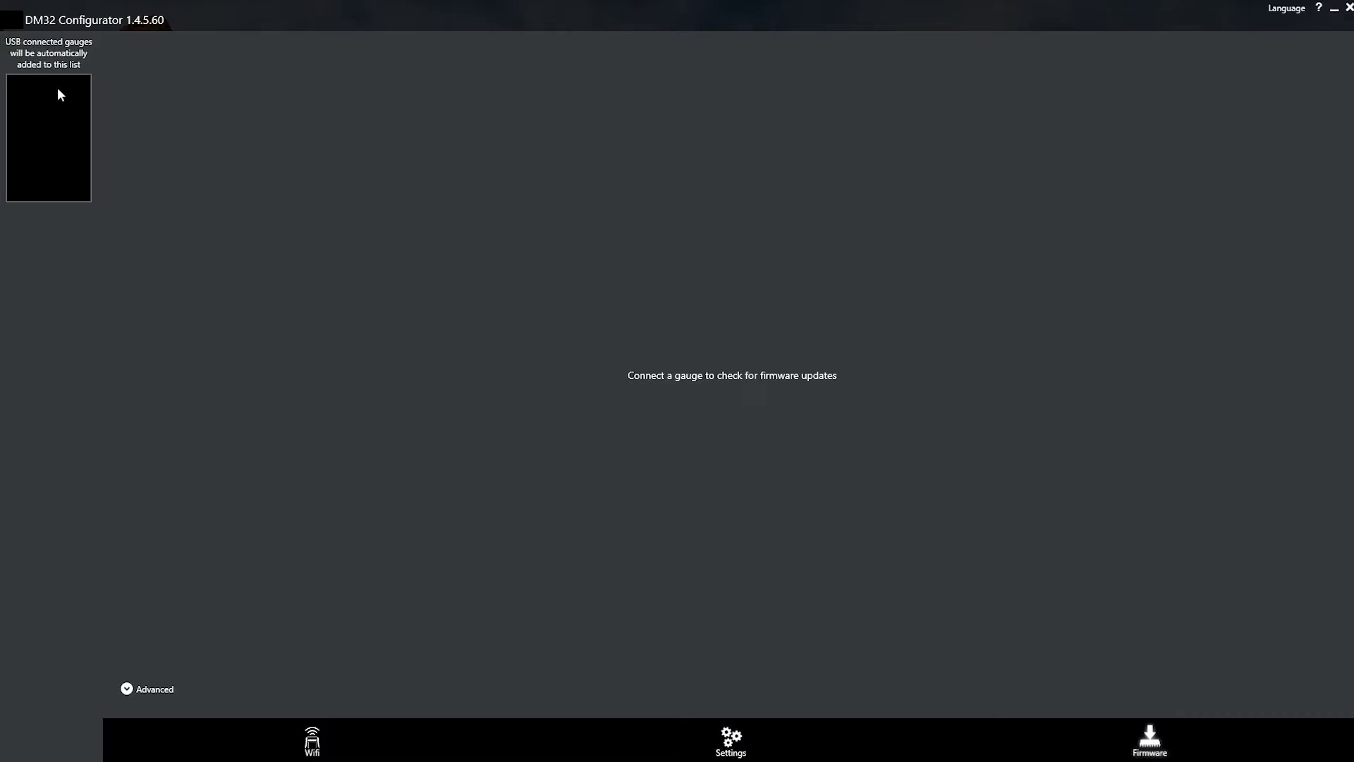
mouse_move(48, 119)
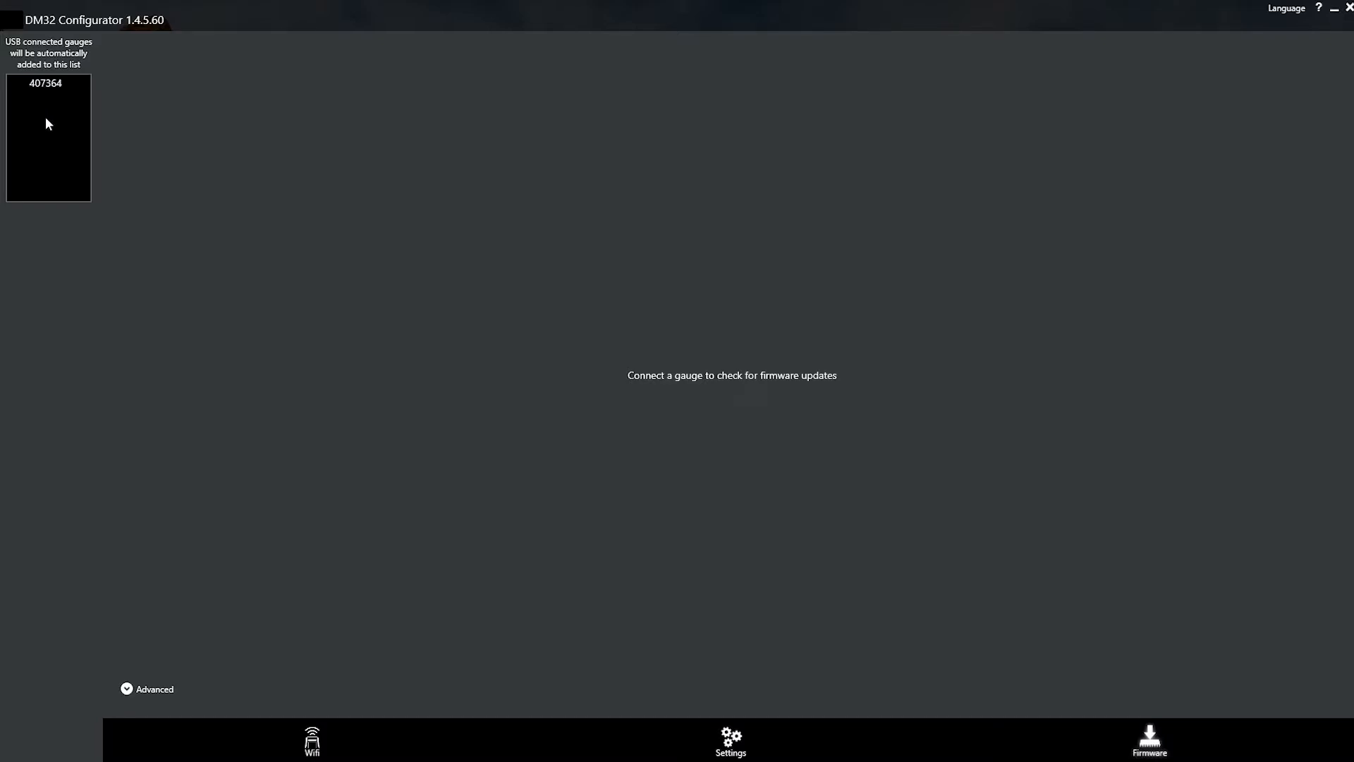
Select gauge 407364 and download the latest firmware file 2.5.51B1.hex.
click(48, 83)
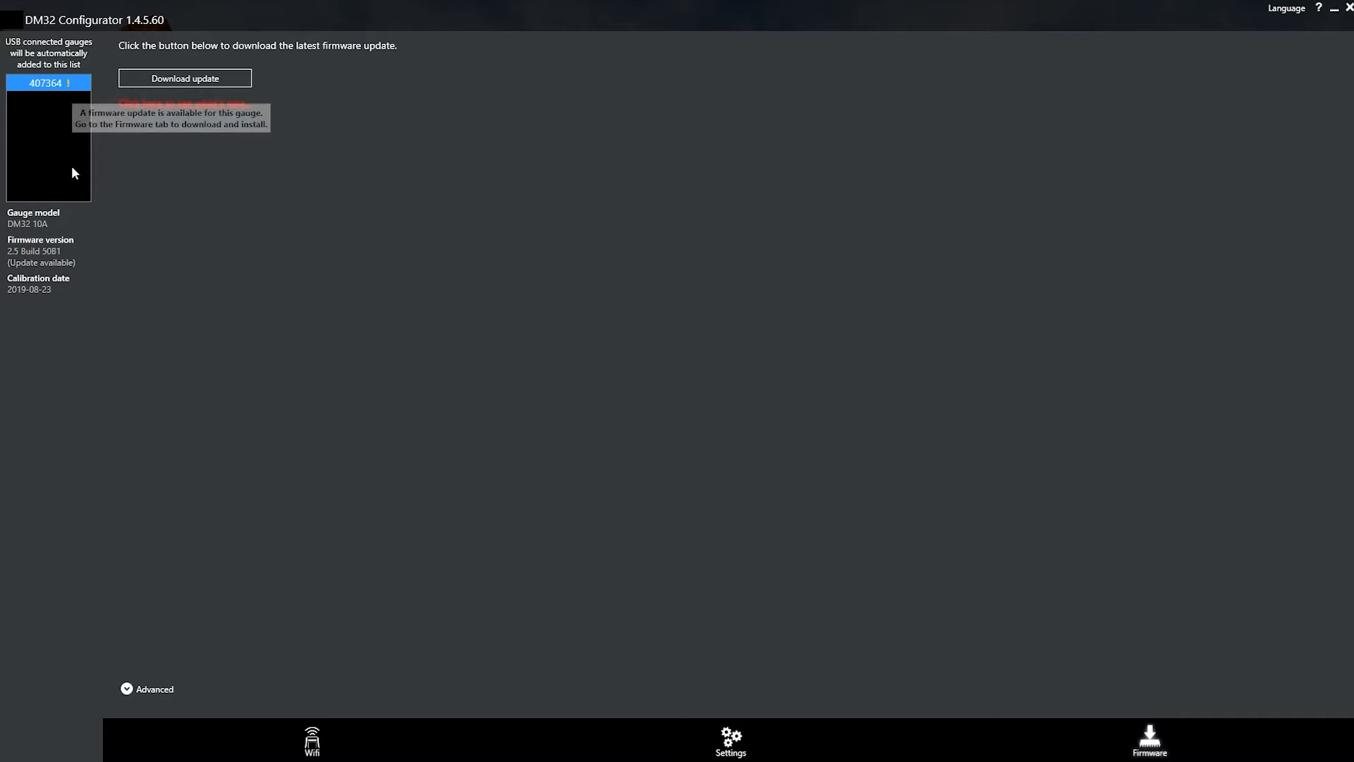
mouse_move(117, 267)
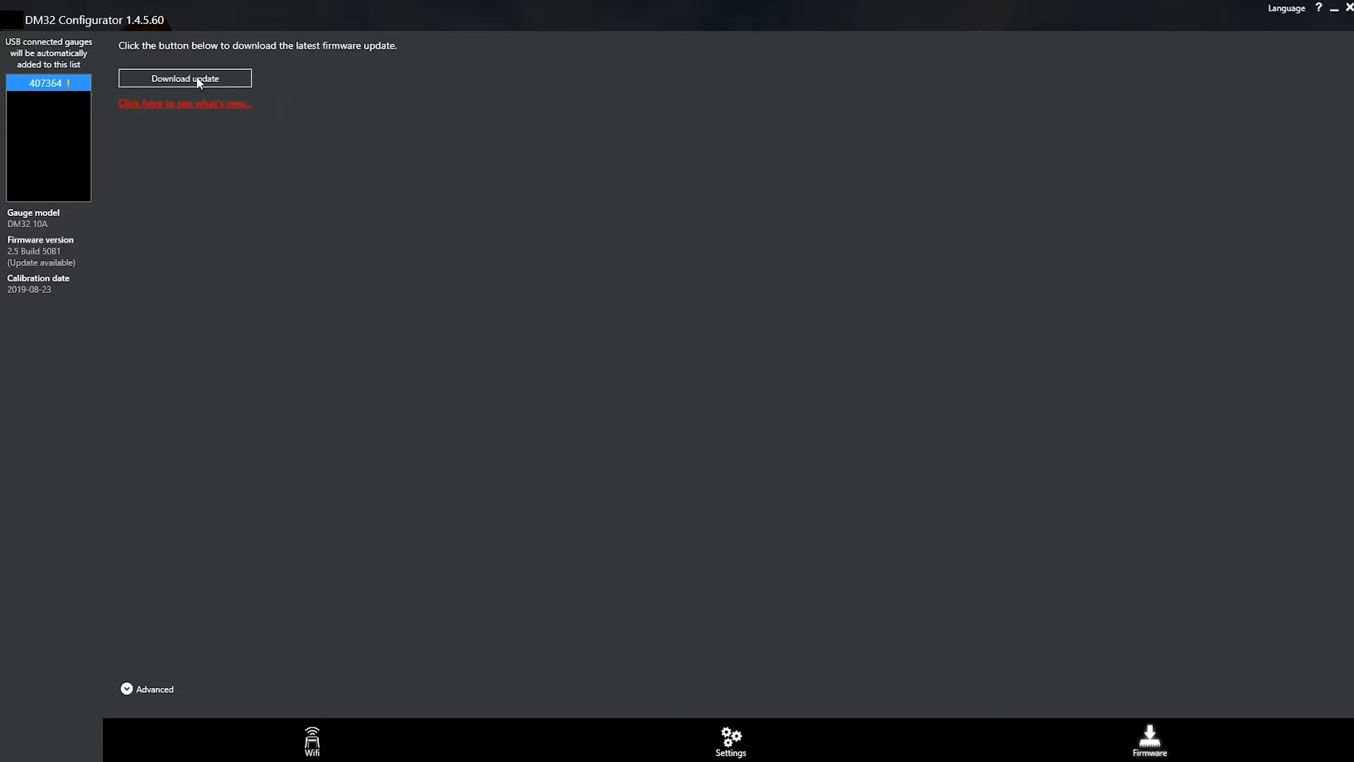
click(183, 79)
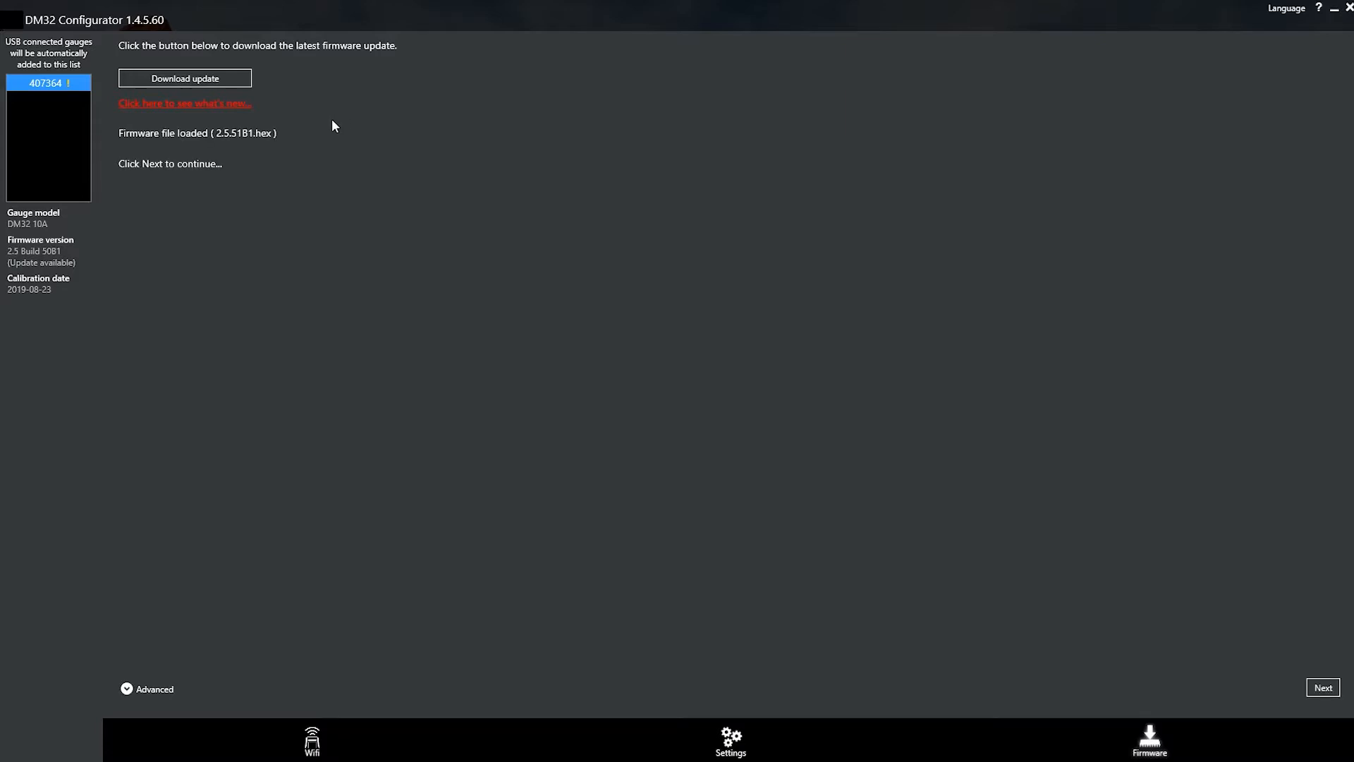
mouse_move(290, 138)
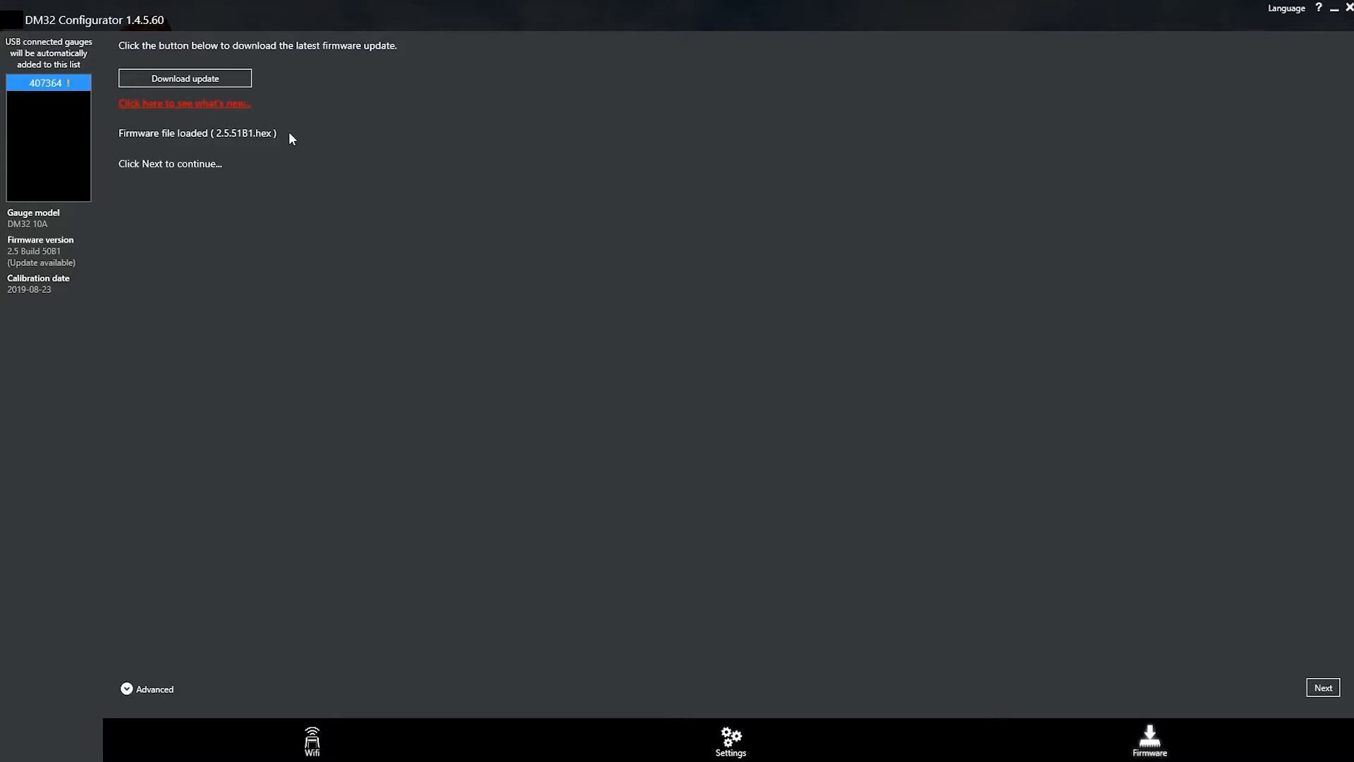
mouse_move(290, 177)
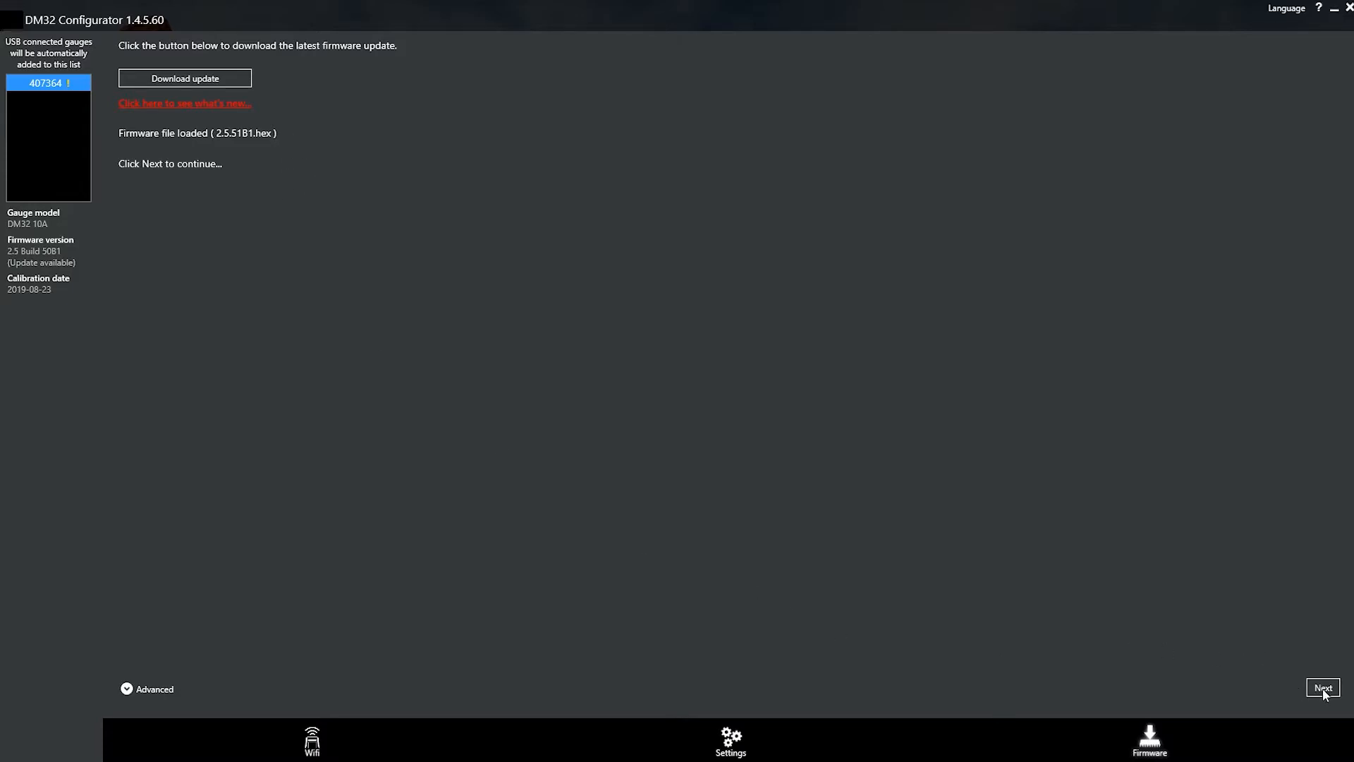
Proceed past the warnings and start the firmware update on gauge 407364.
click(1322, 687)
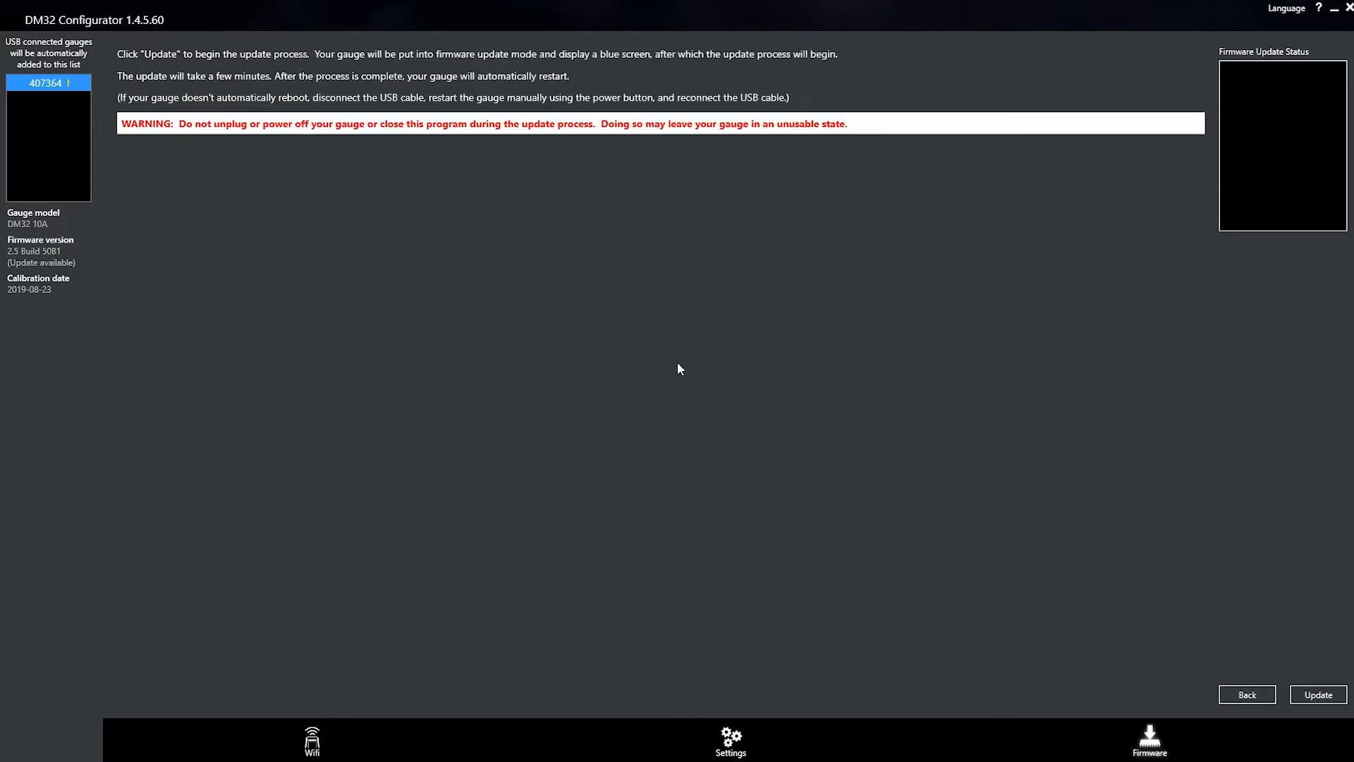
mouse_move(1226, 562)
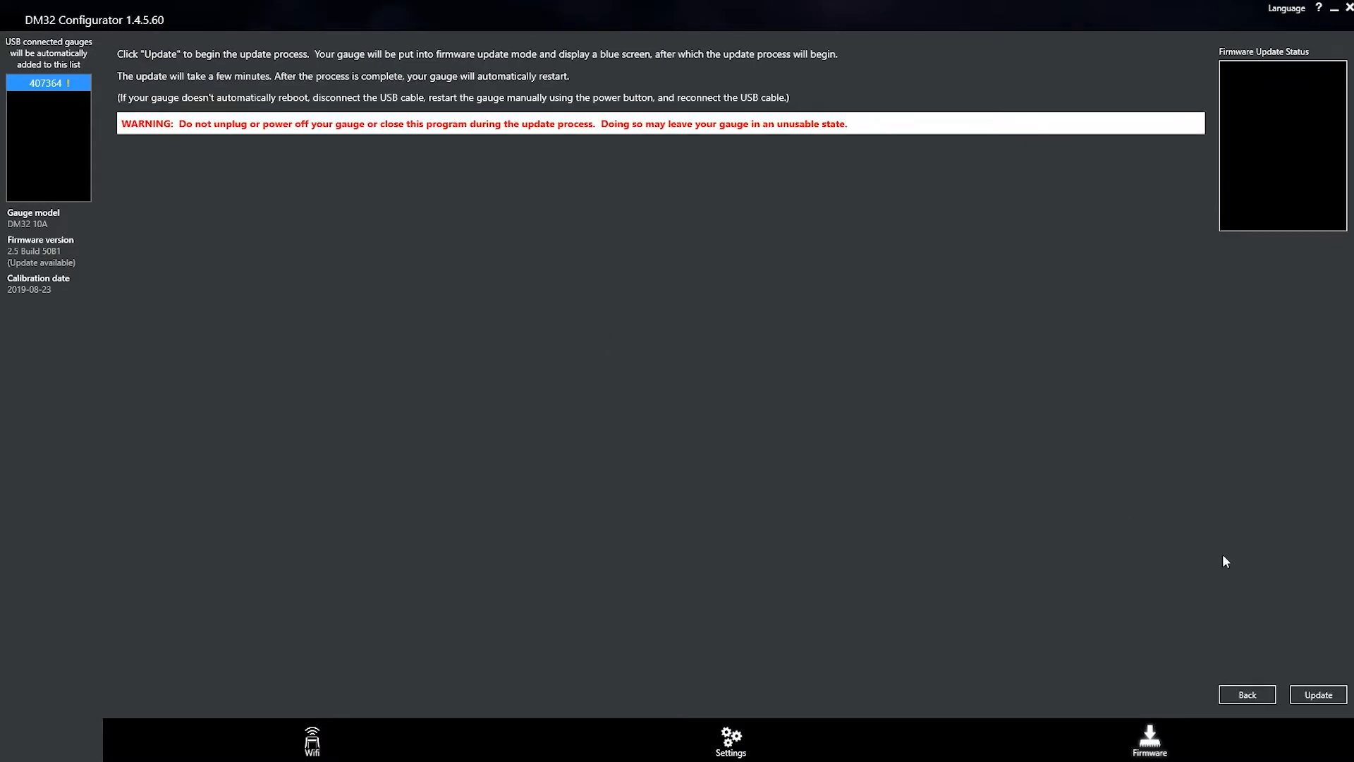
click(1316, 694)
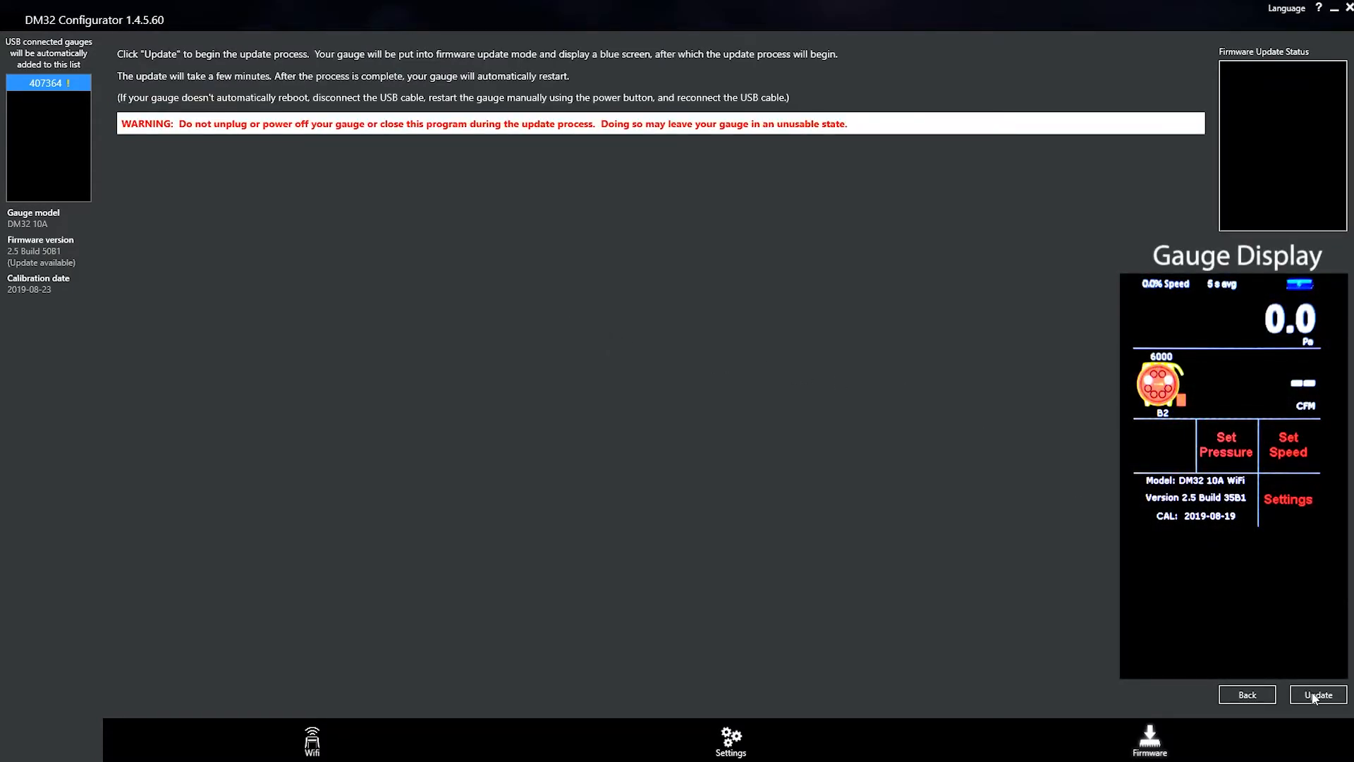
click(1317, 694)
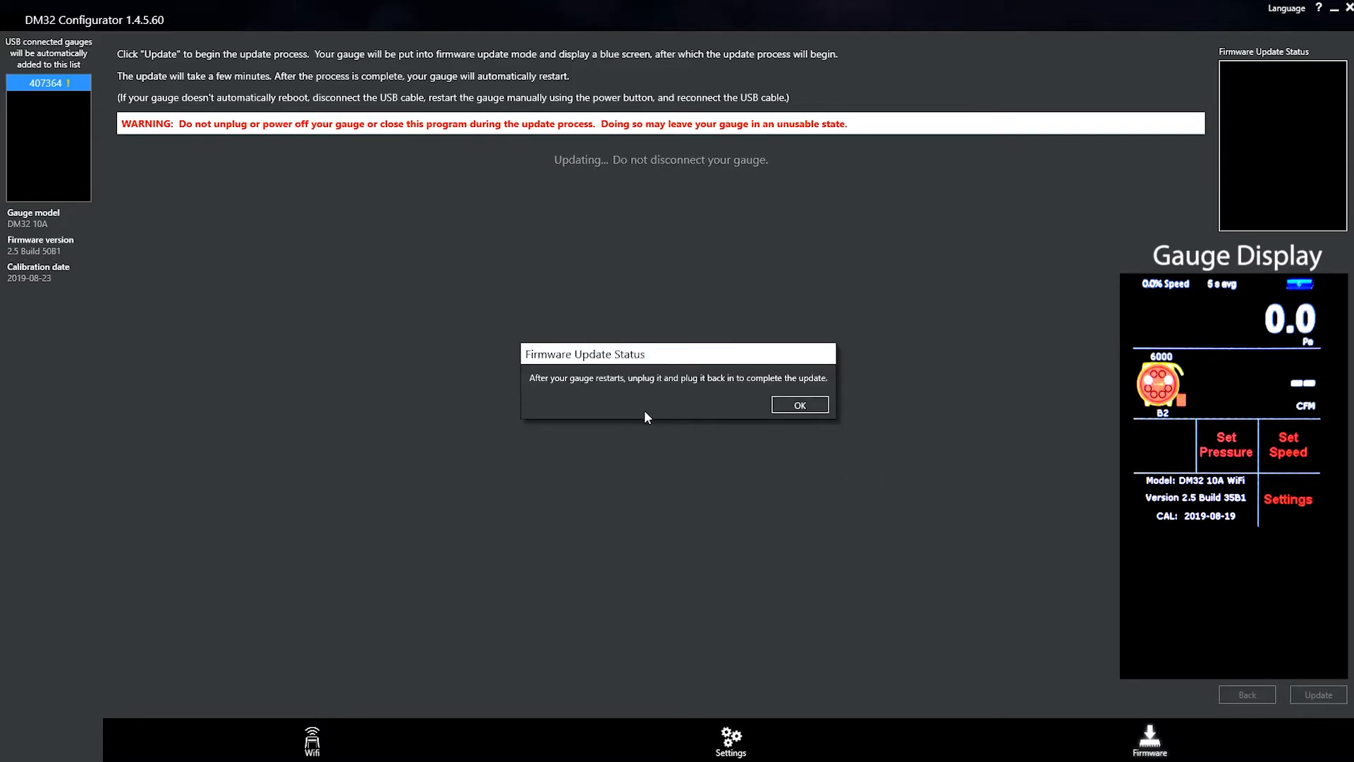
mouse_move(663, 406)
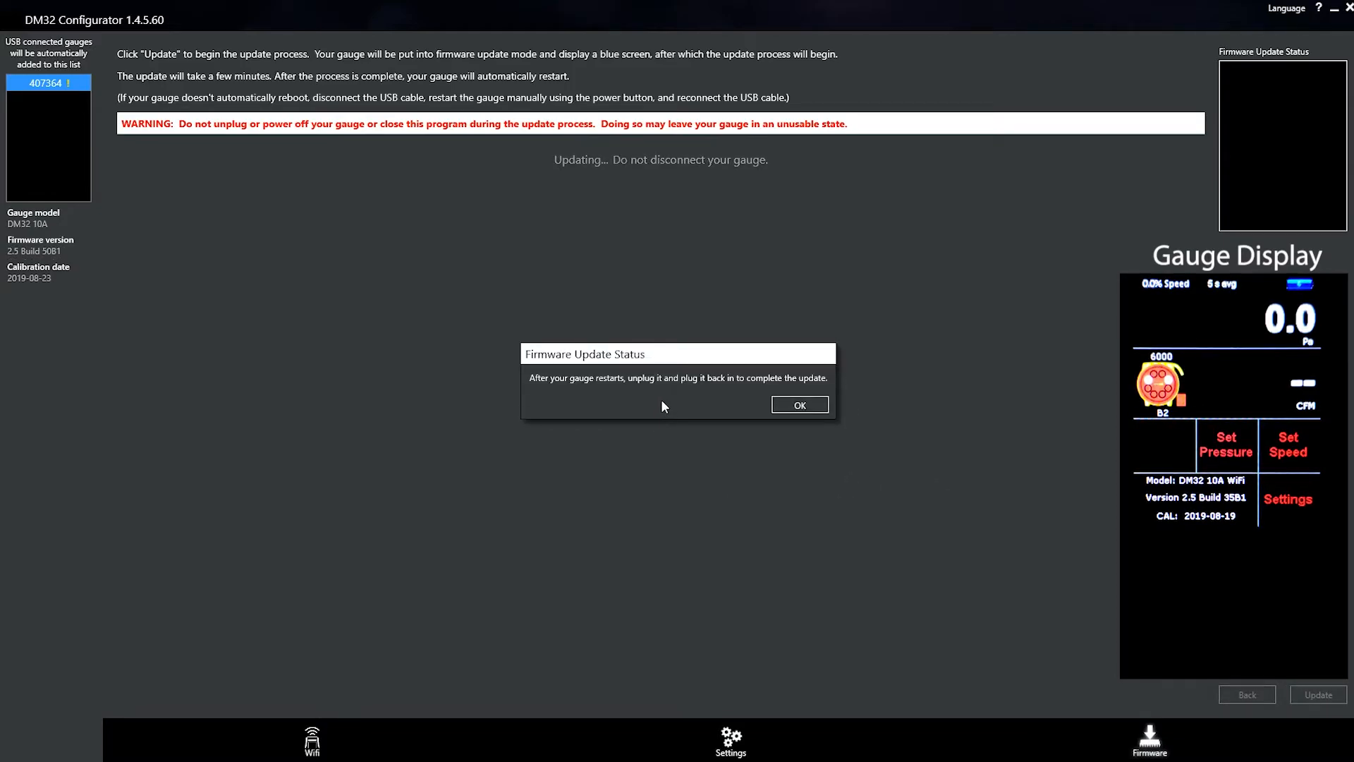
mouse_move(676, 408)
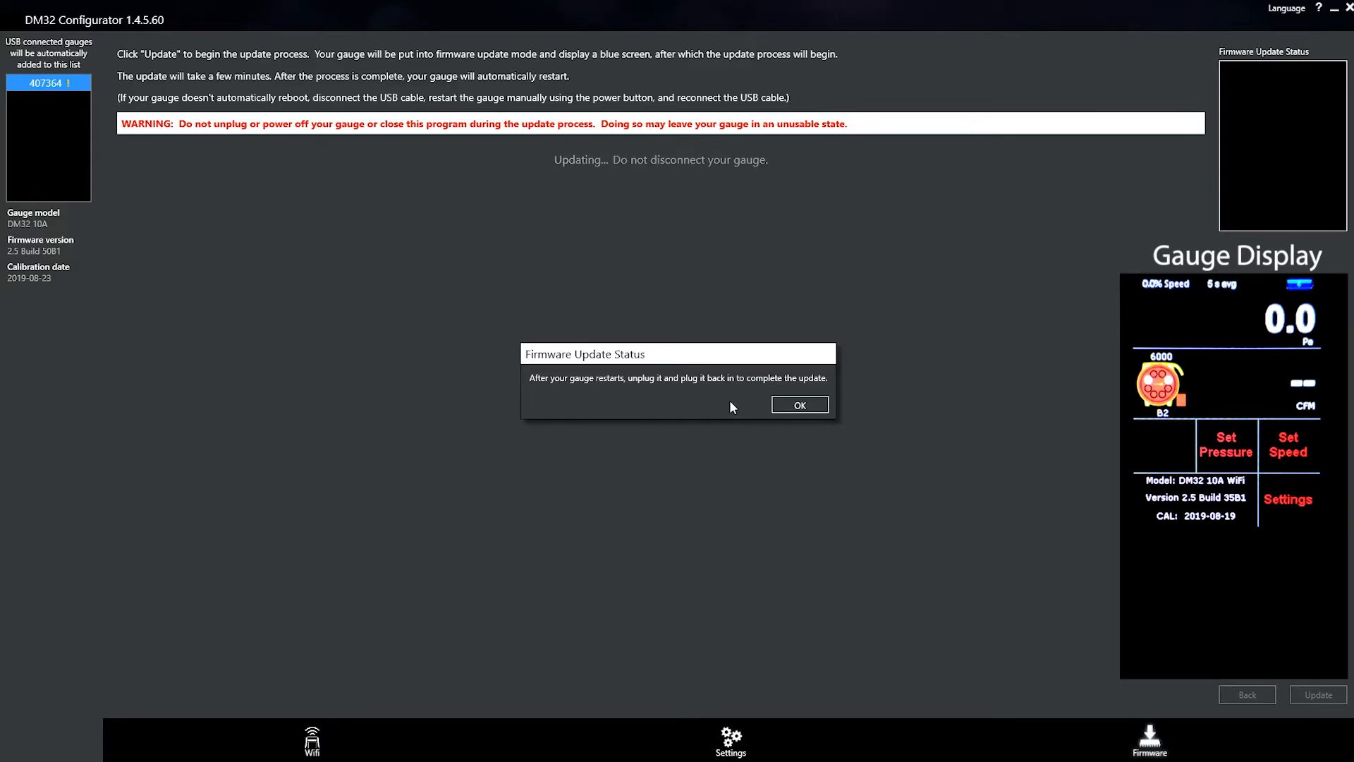
Acknowledge the reconnect reminder so the firmware and image upload continues.
click(799, 404)
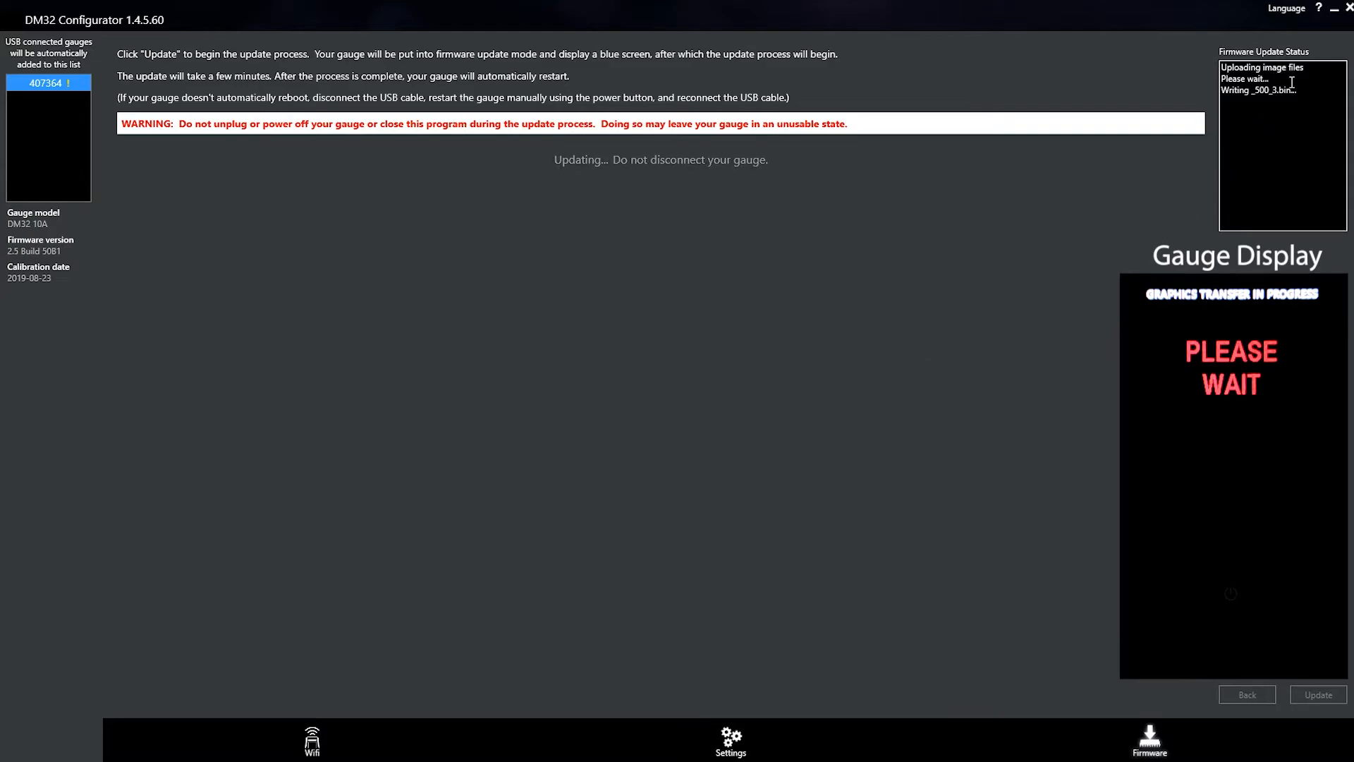
mouse_move(1055, 248)
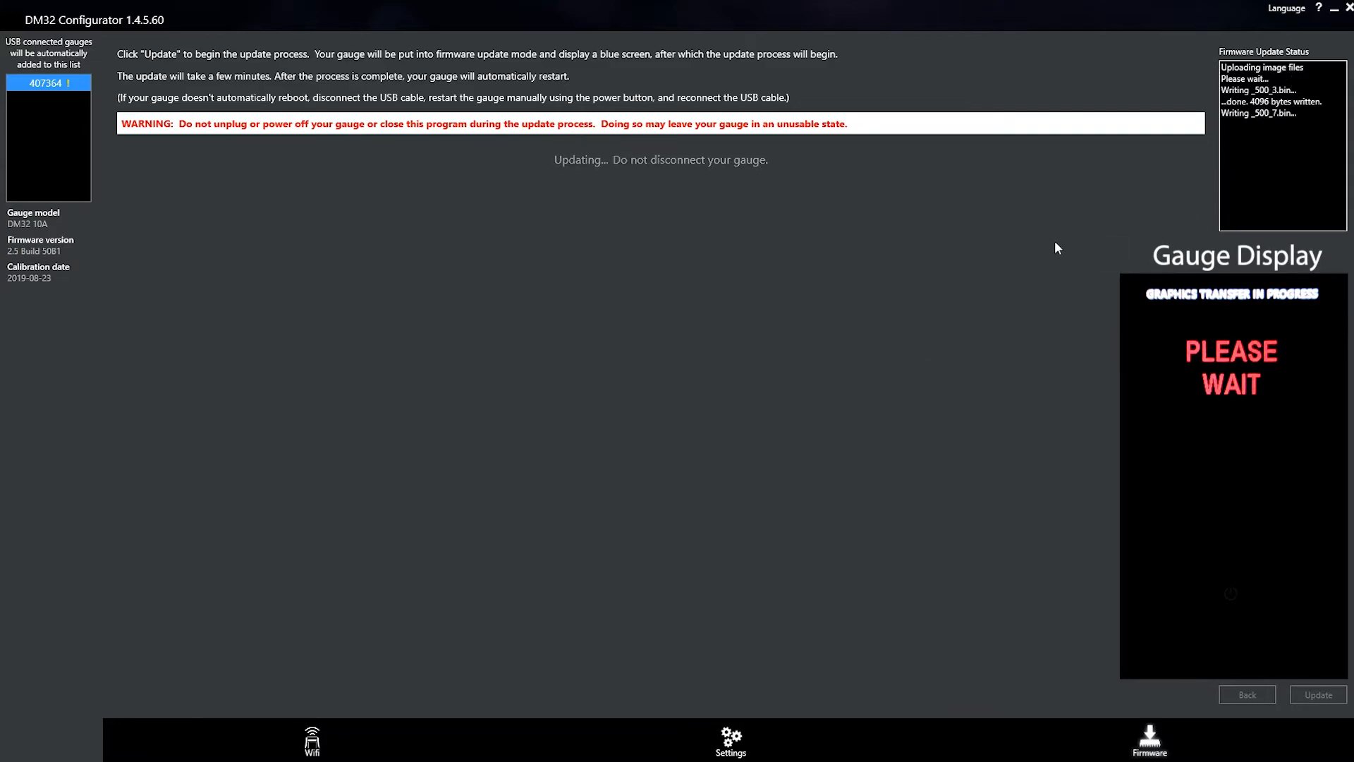
mouse_move(1036, 243)
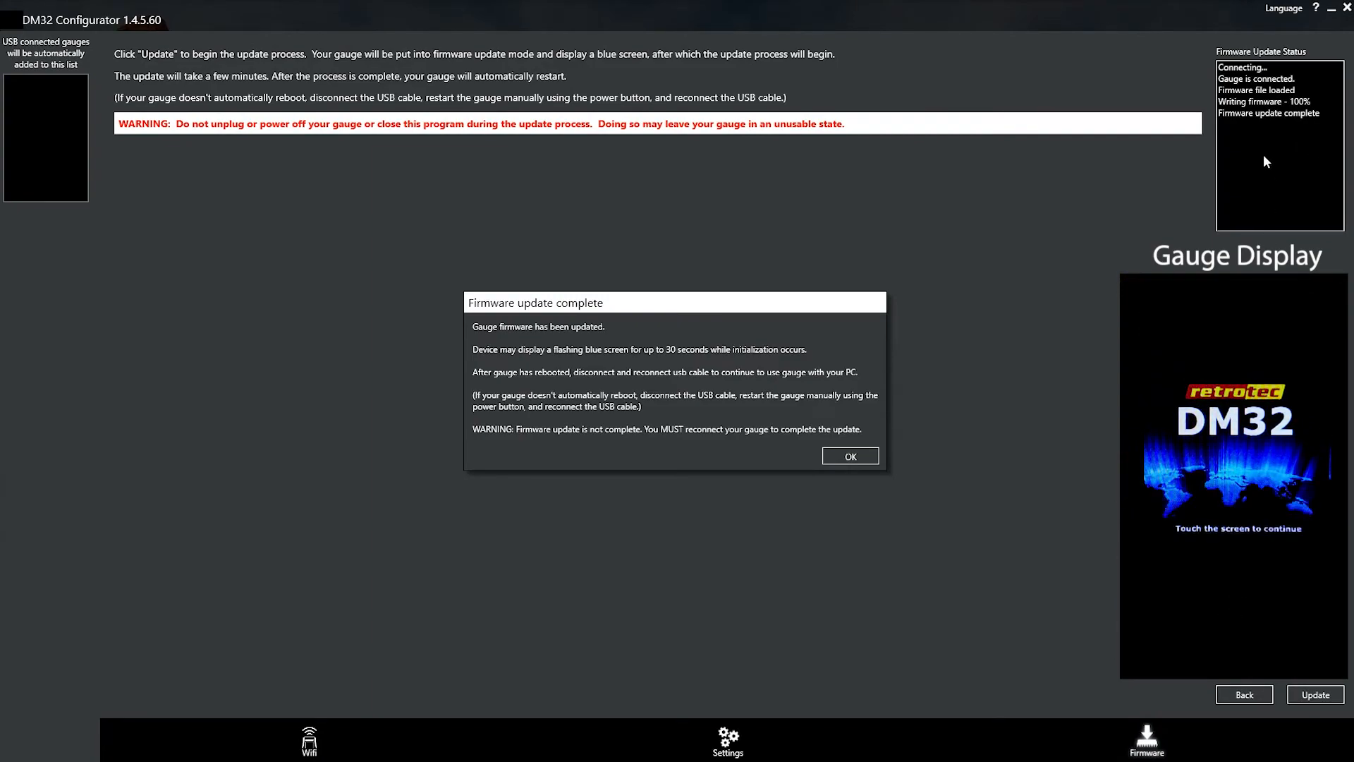
mouse_move(1050, 276)
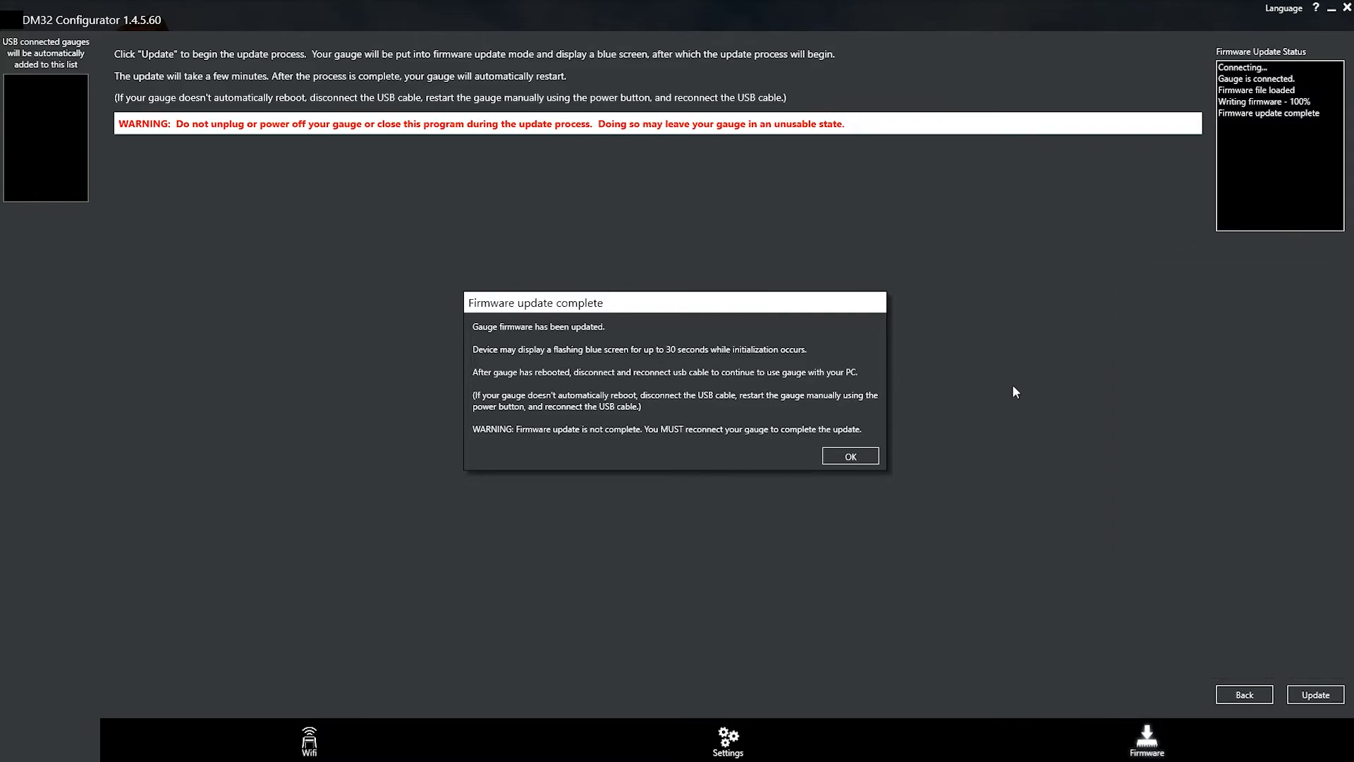
mouse_move(720, 419)
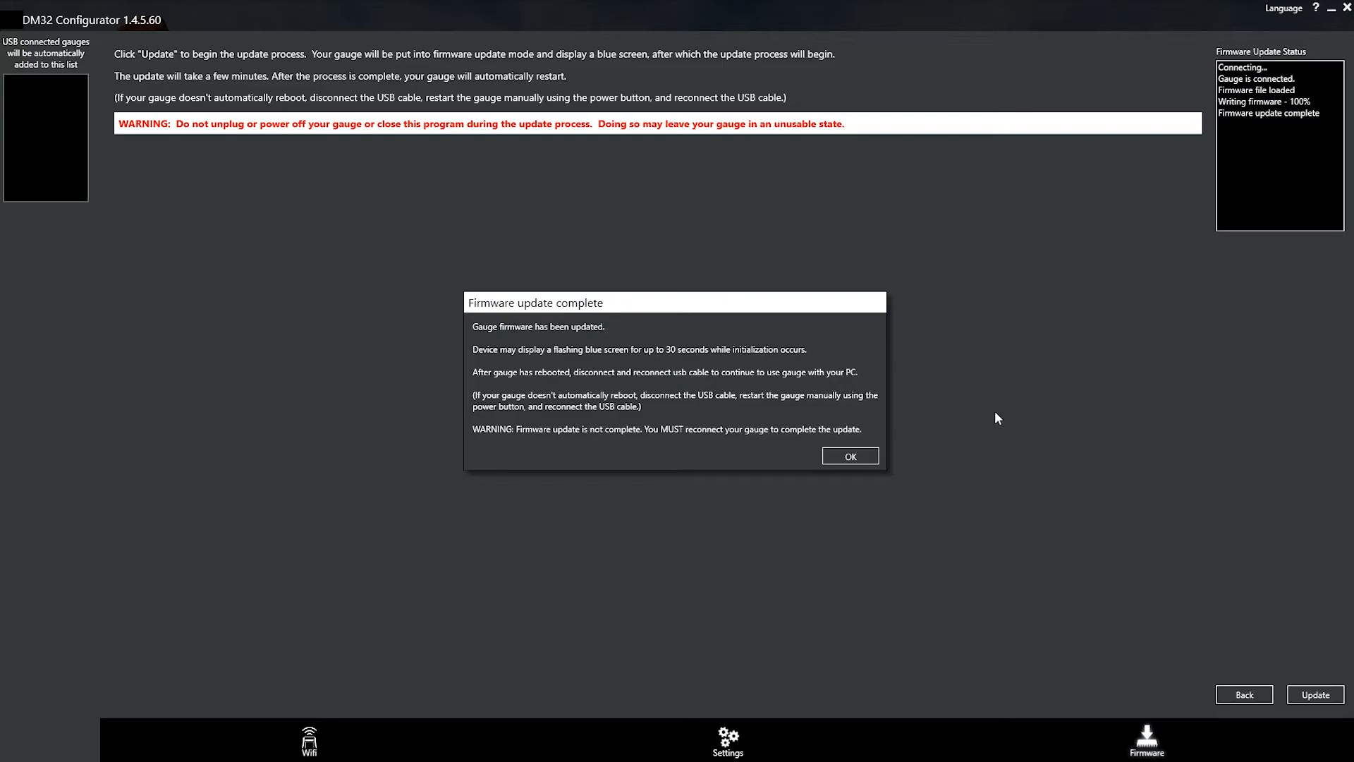
mouse_move(974, 441)
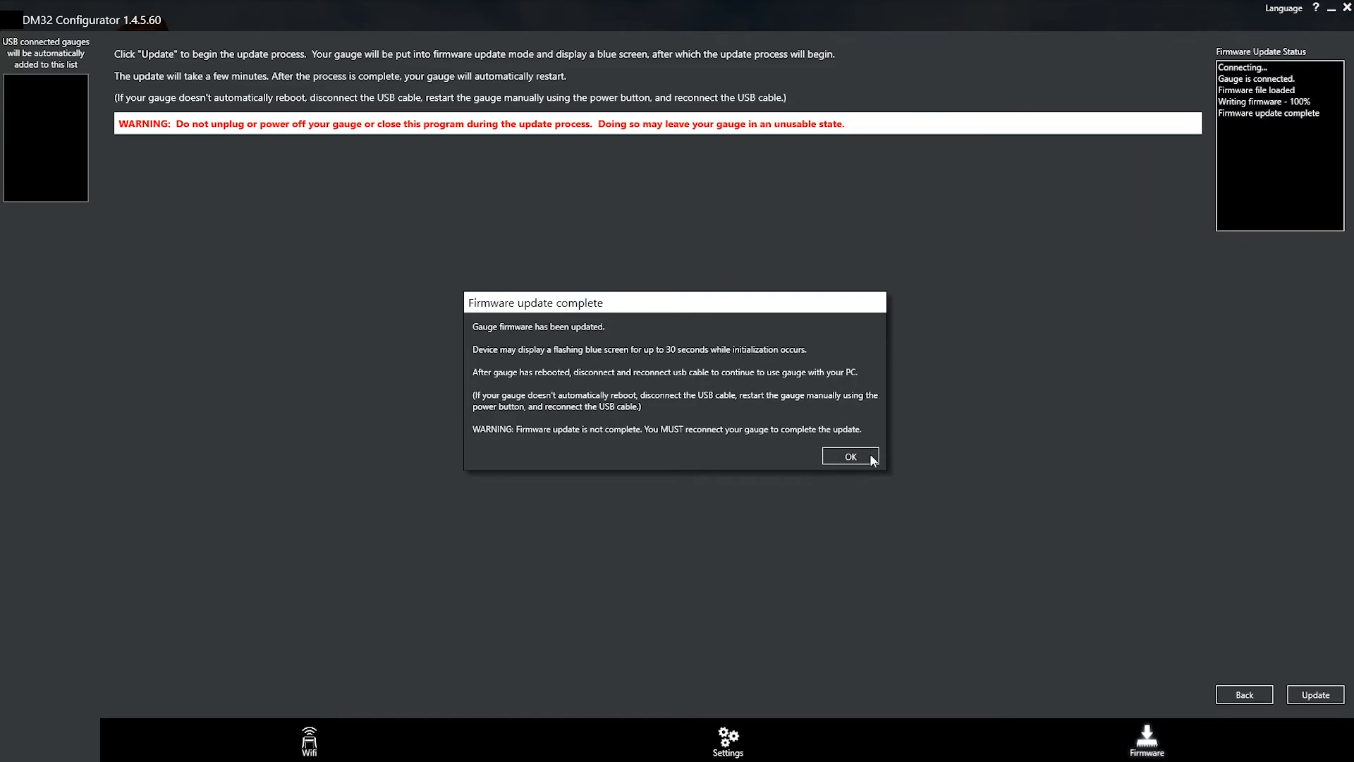
Acknowledge the 'Firmware update complete' notice before reconnecting the gauge.
click(849, 457)
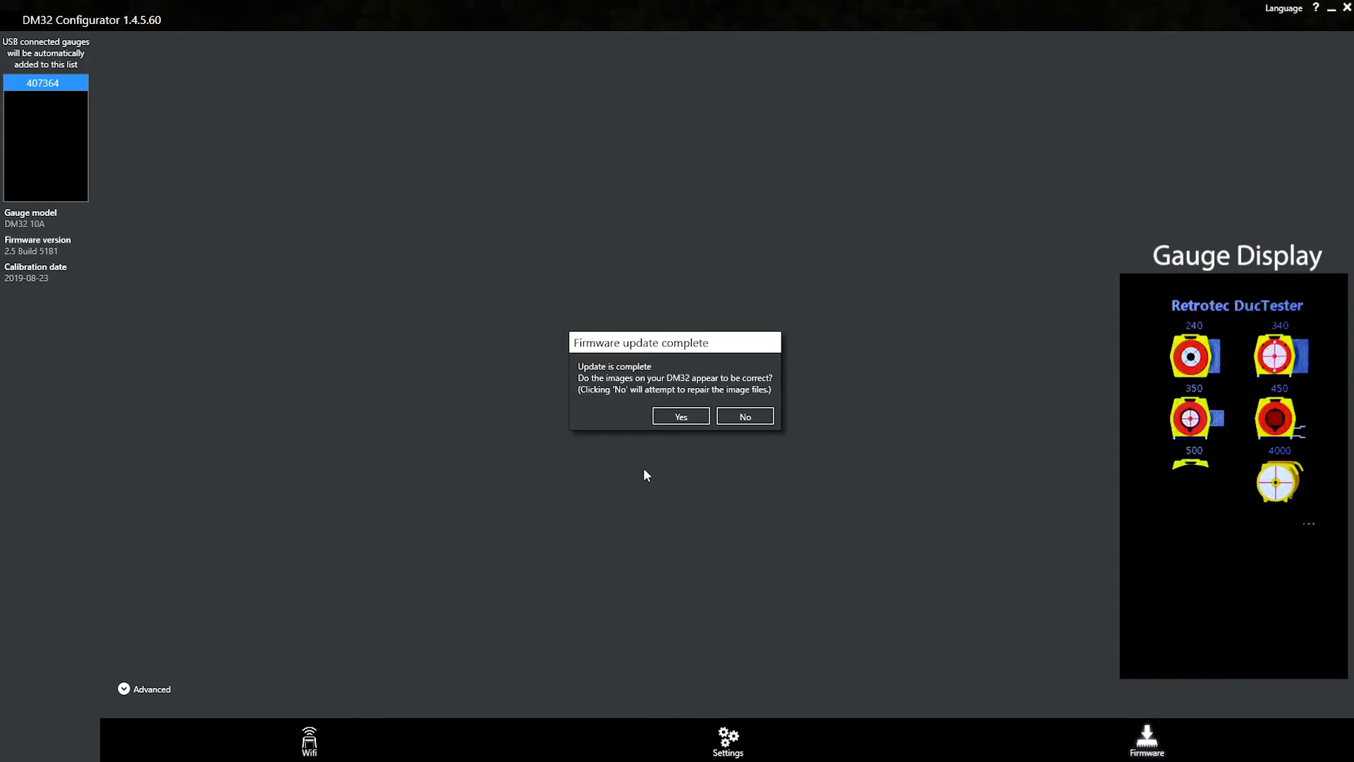
Confirm the gauge images look correct, accept 'Gauge updated successfully' on build 51B1, and return to the website.
click(680, 416)
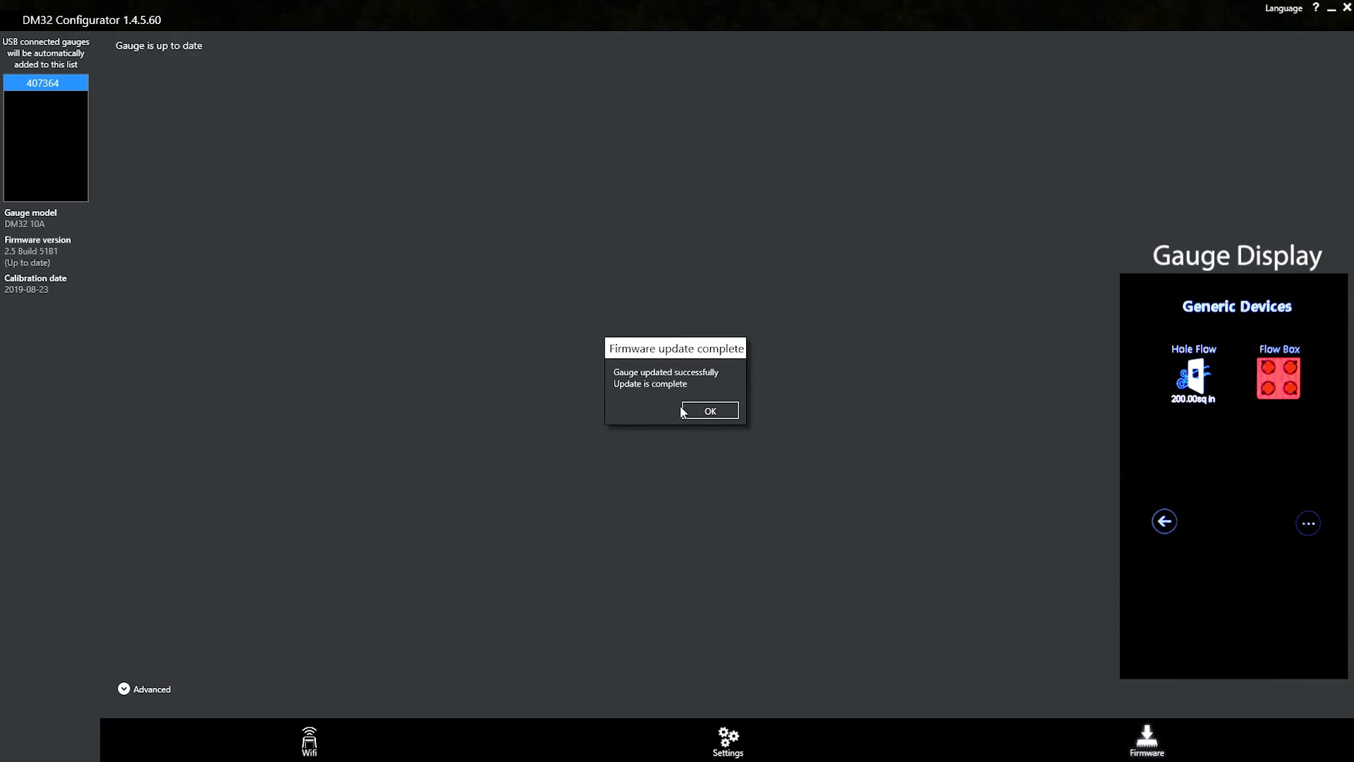
click(709, 411)
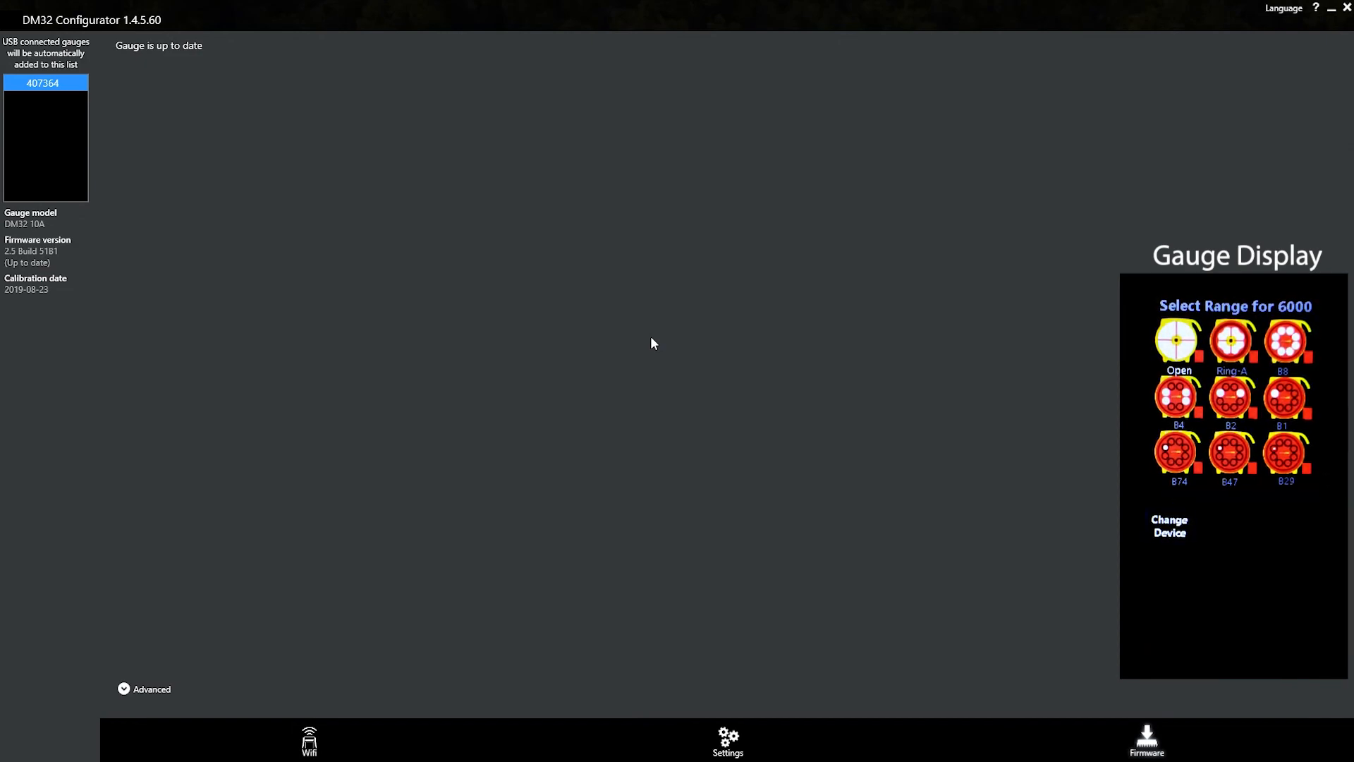
click(1230, 398)
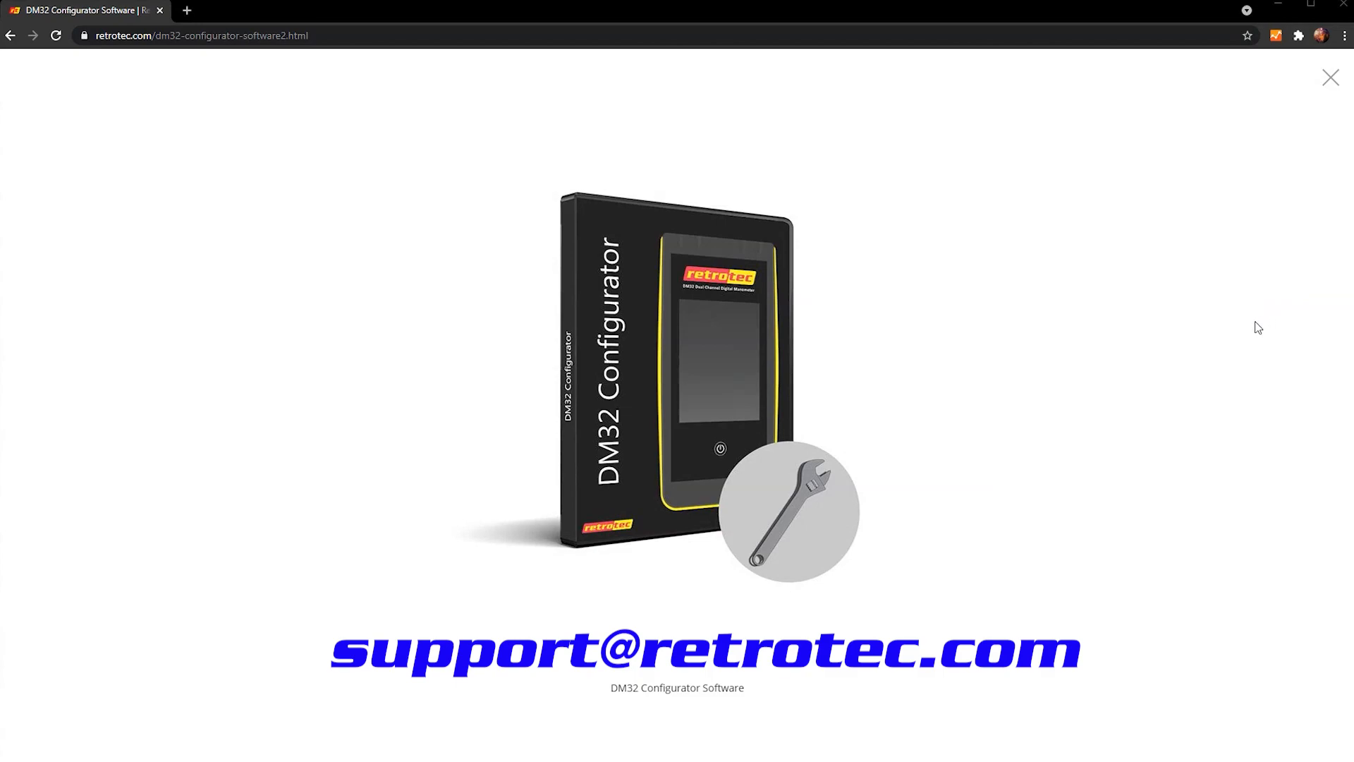
mouse_move(1186, 414)
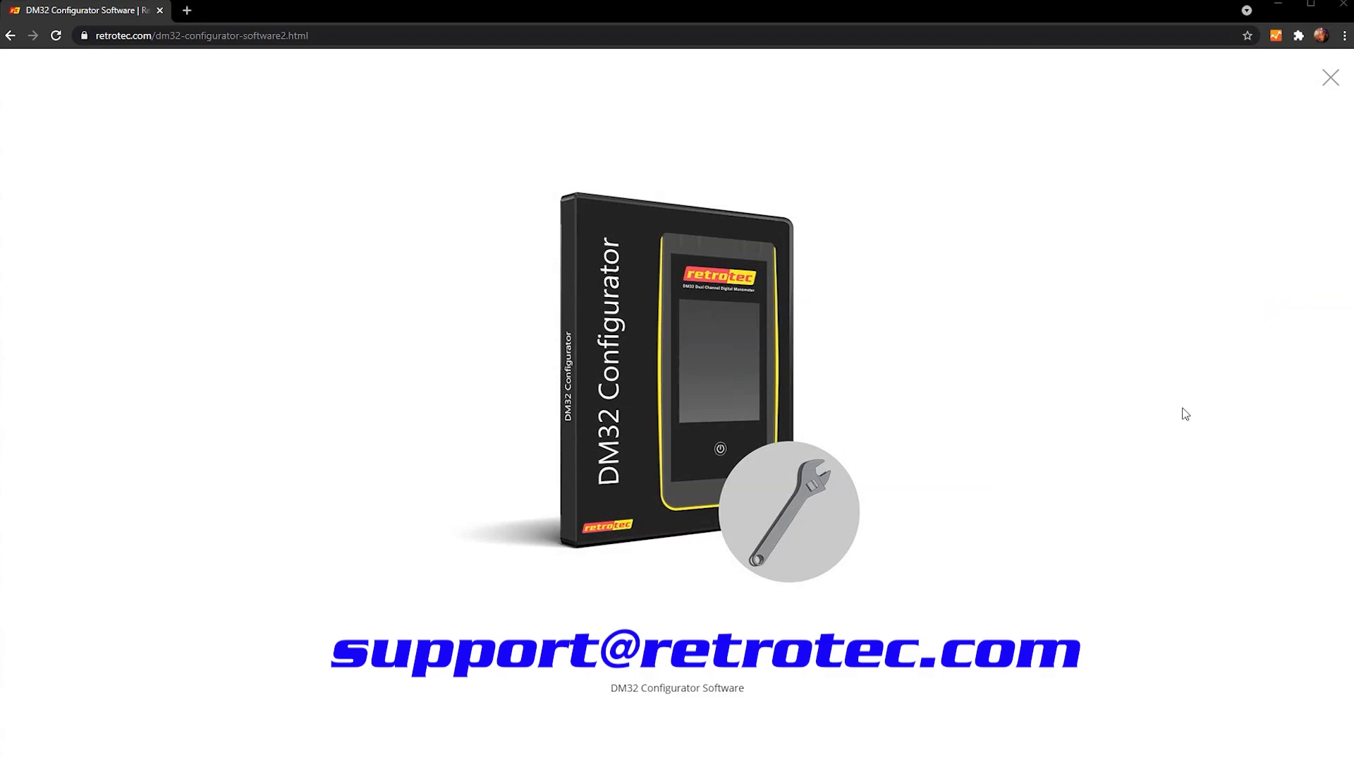